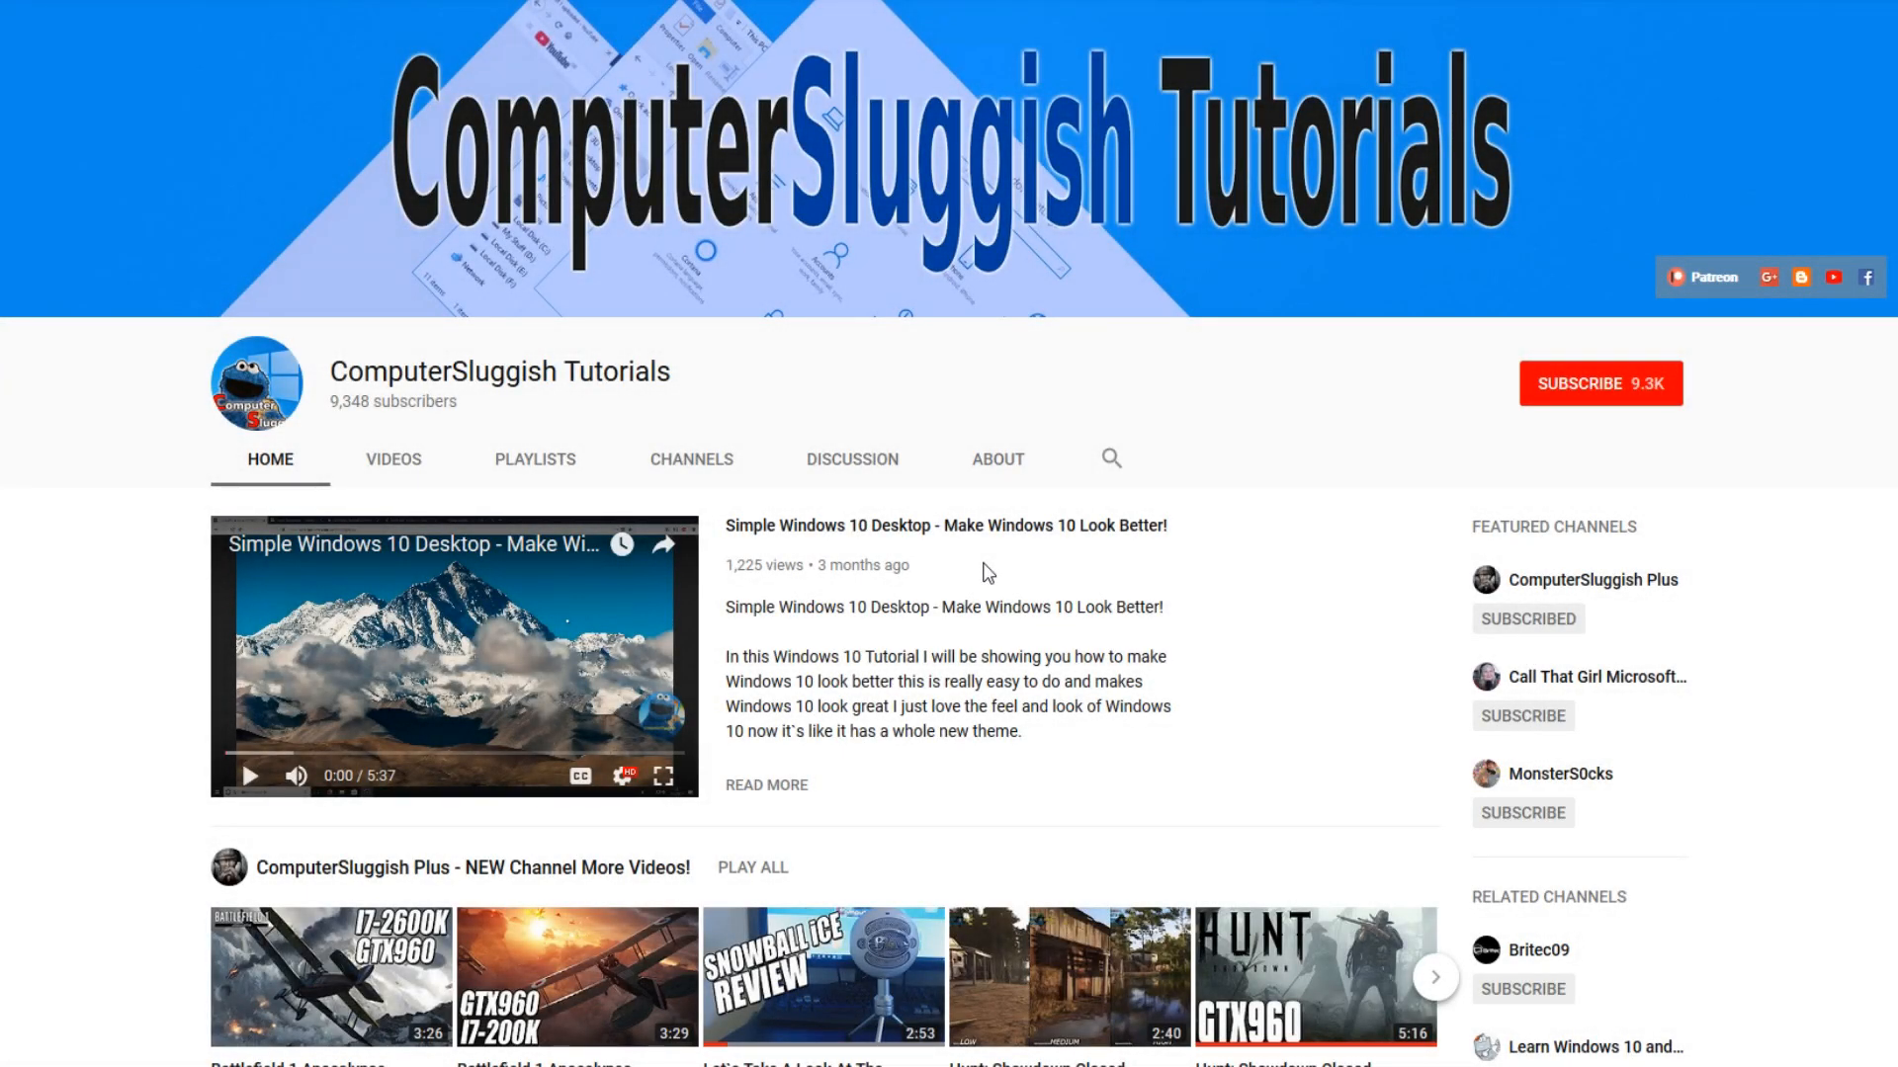
pyautogui.moveTo(1085, 581)
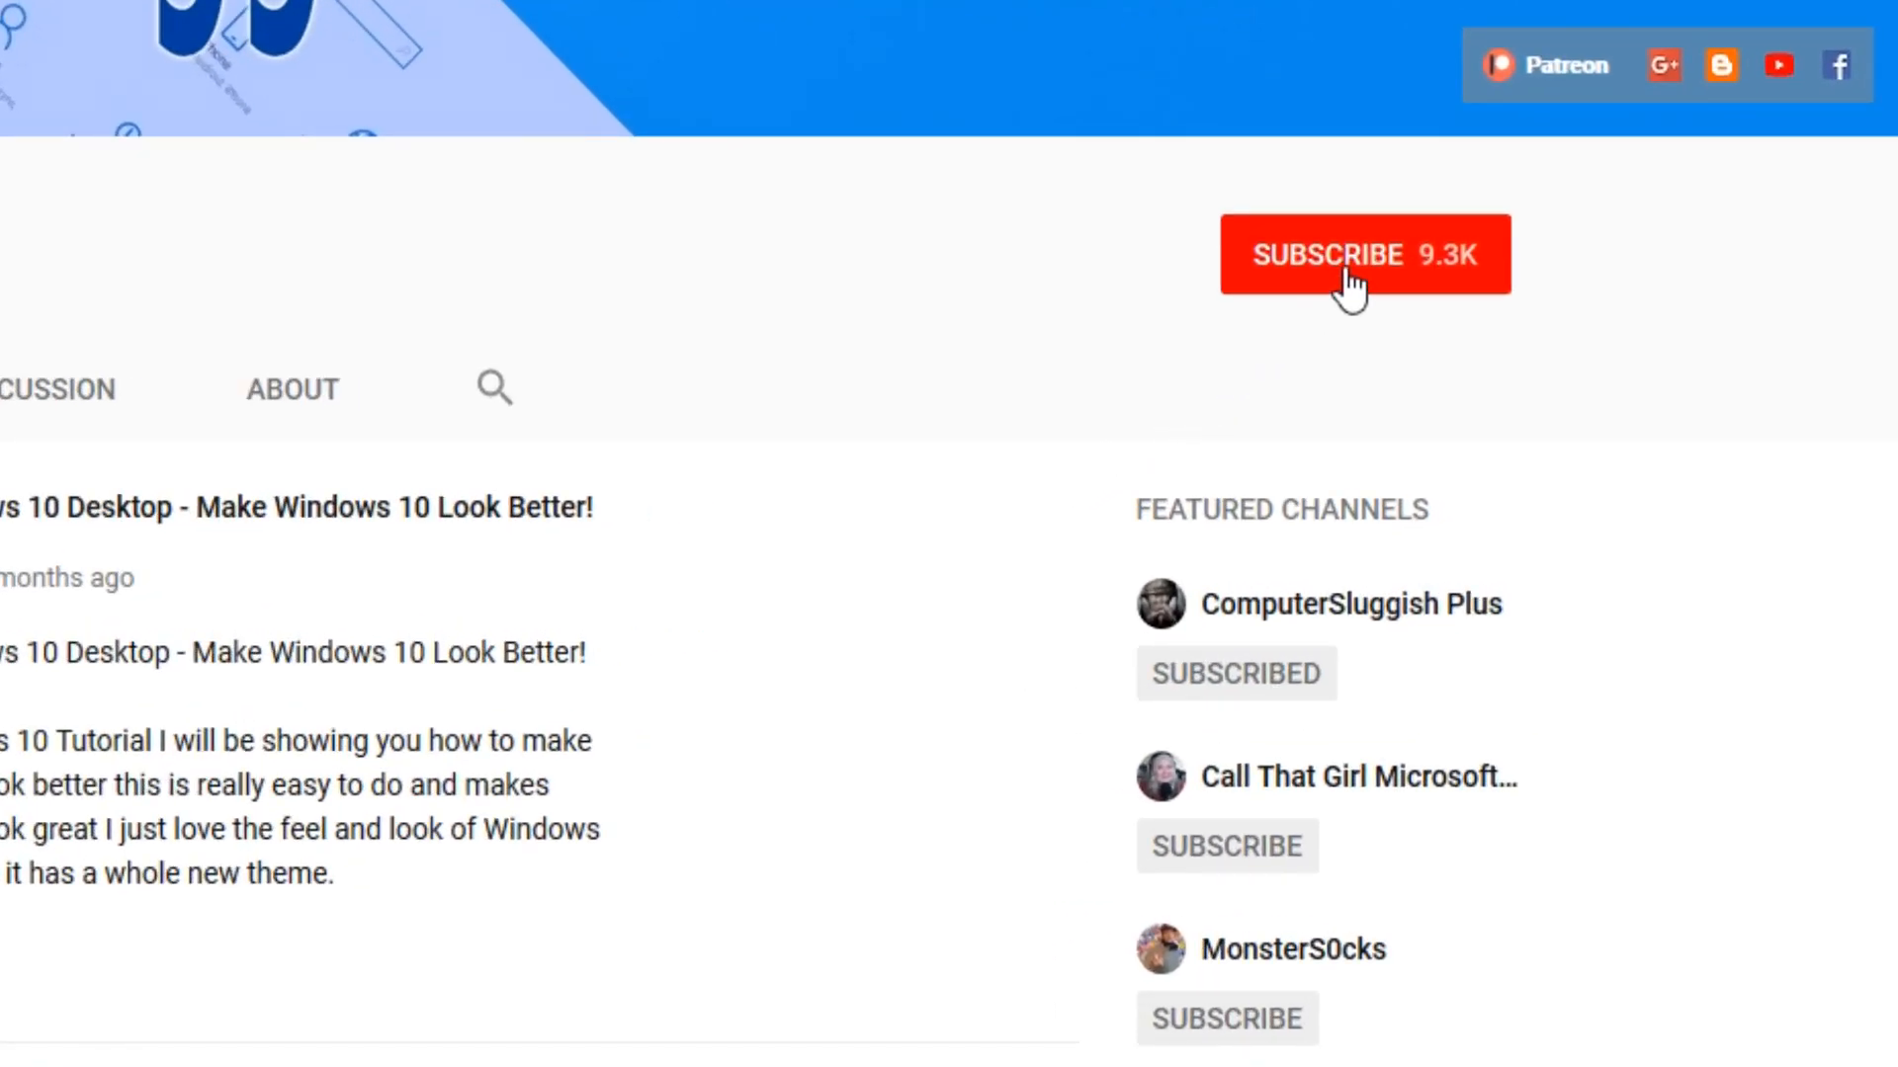
# Step: Search the BlueStacks app store for 'pubg gfx'
pyautogui.click(1364, 254)
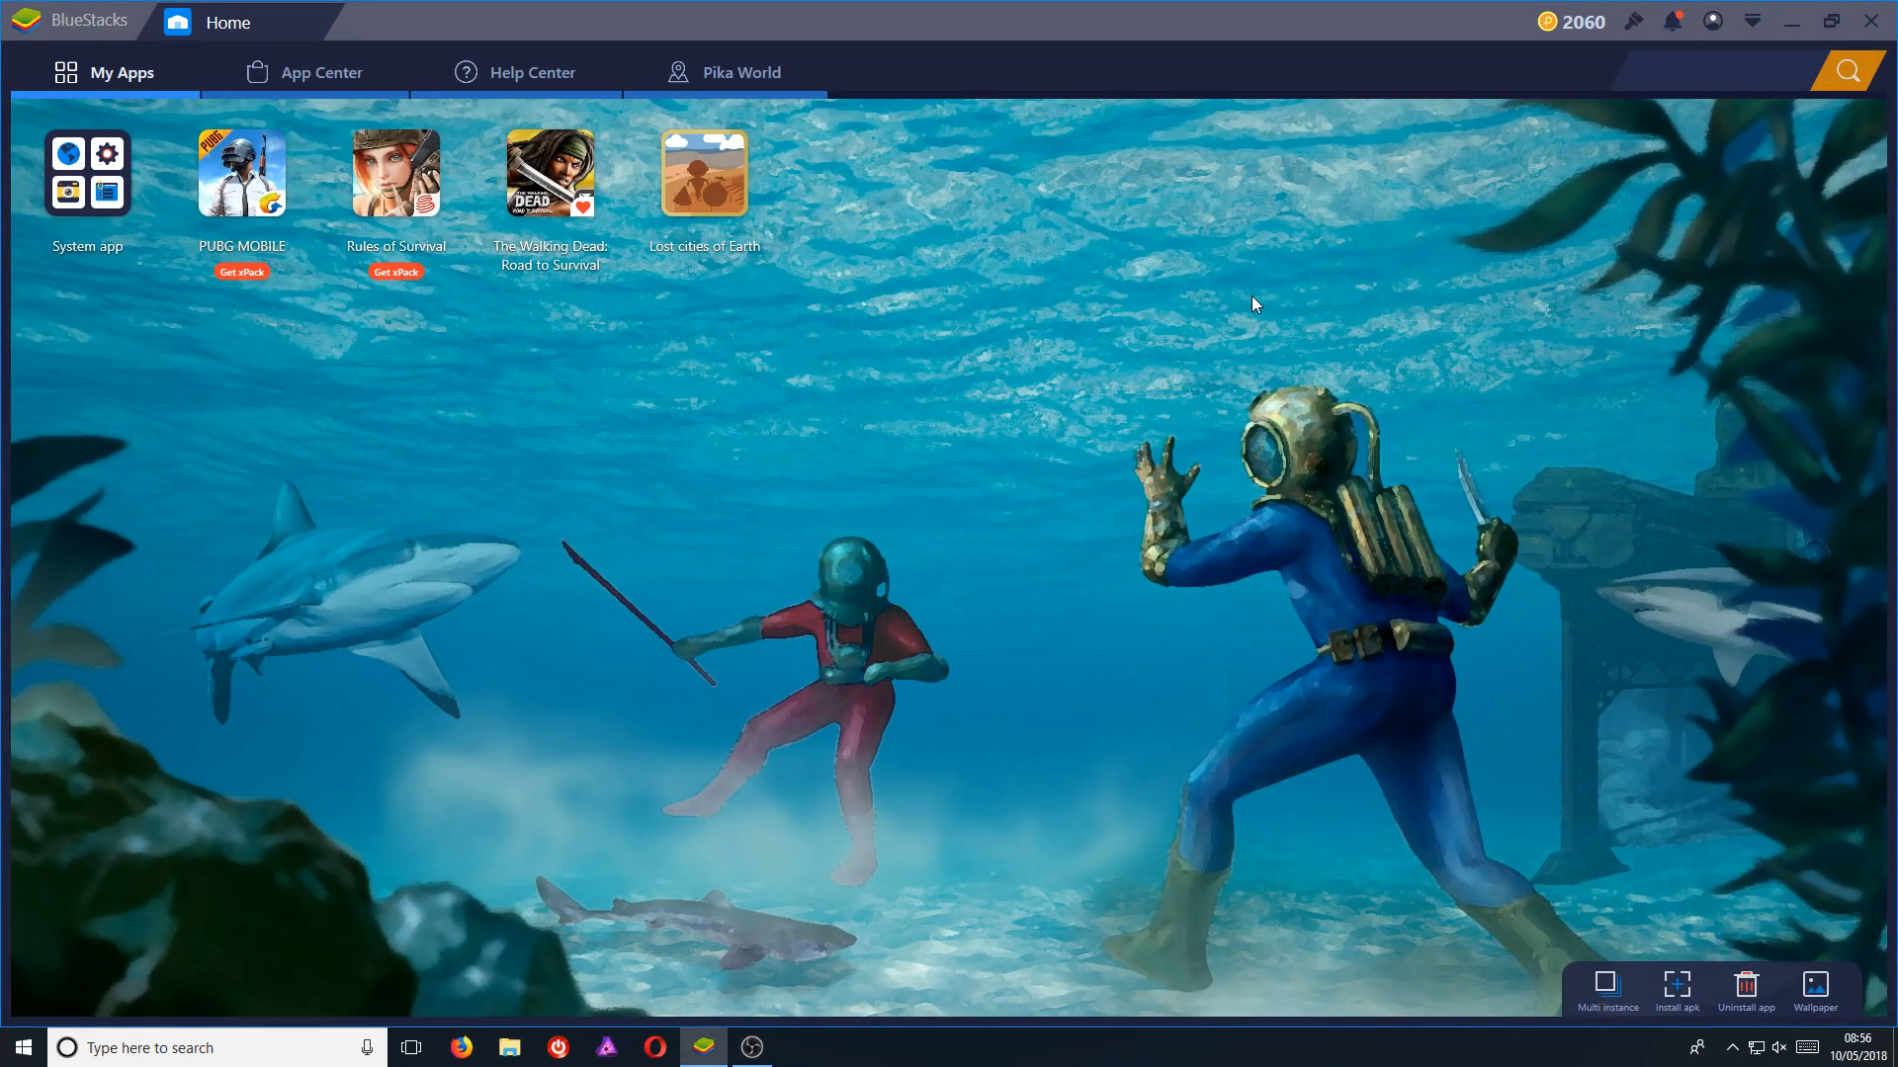
pyautogui.write('pubg gfx')
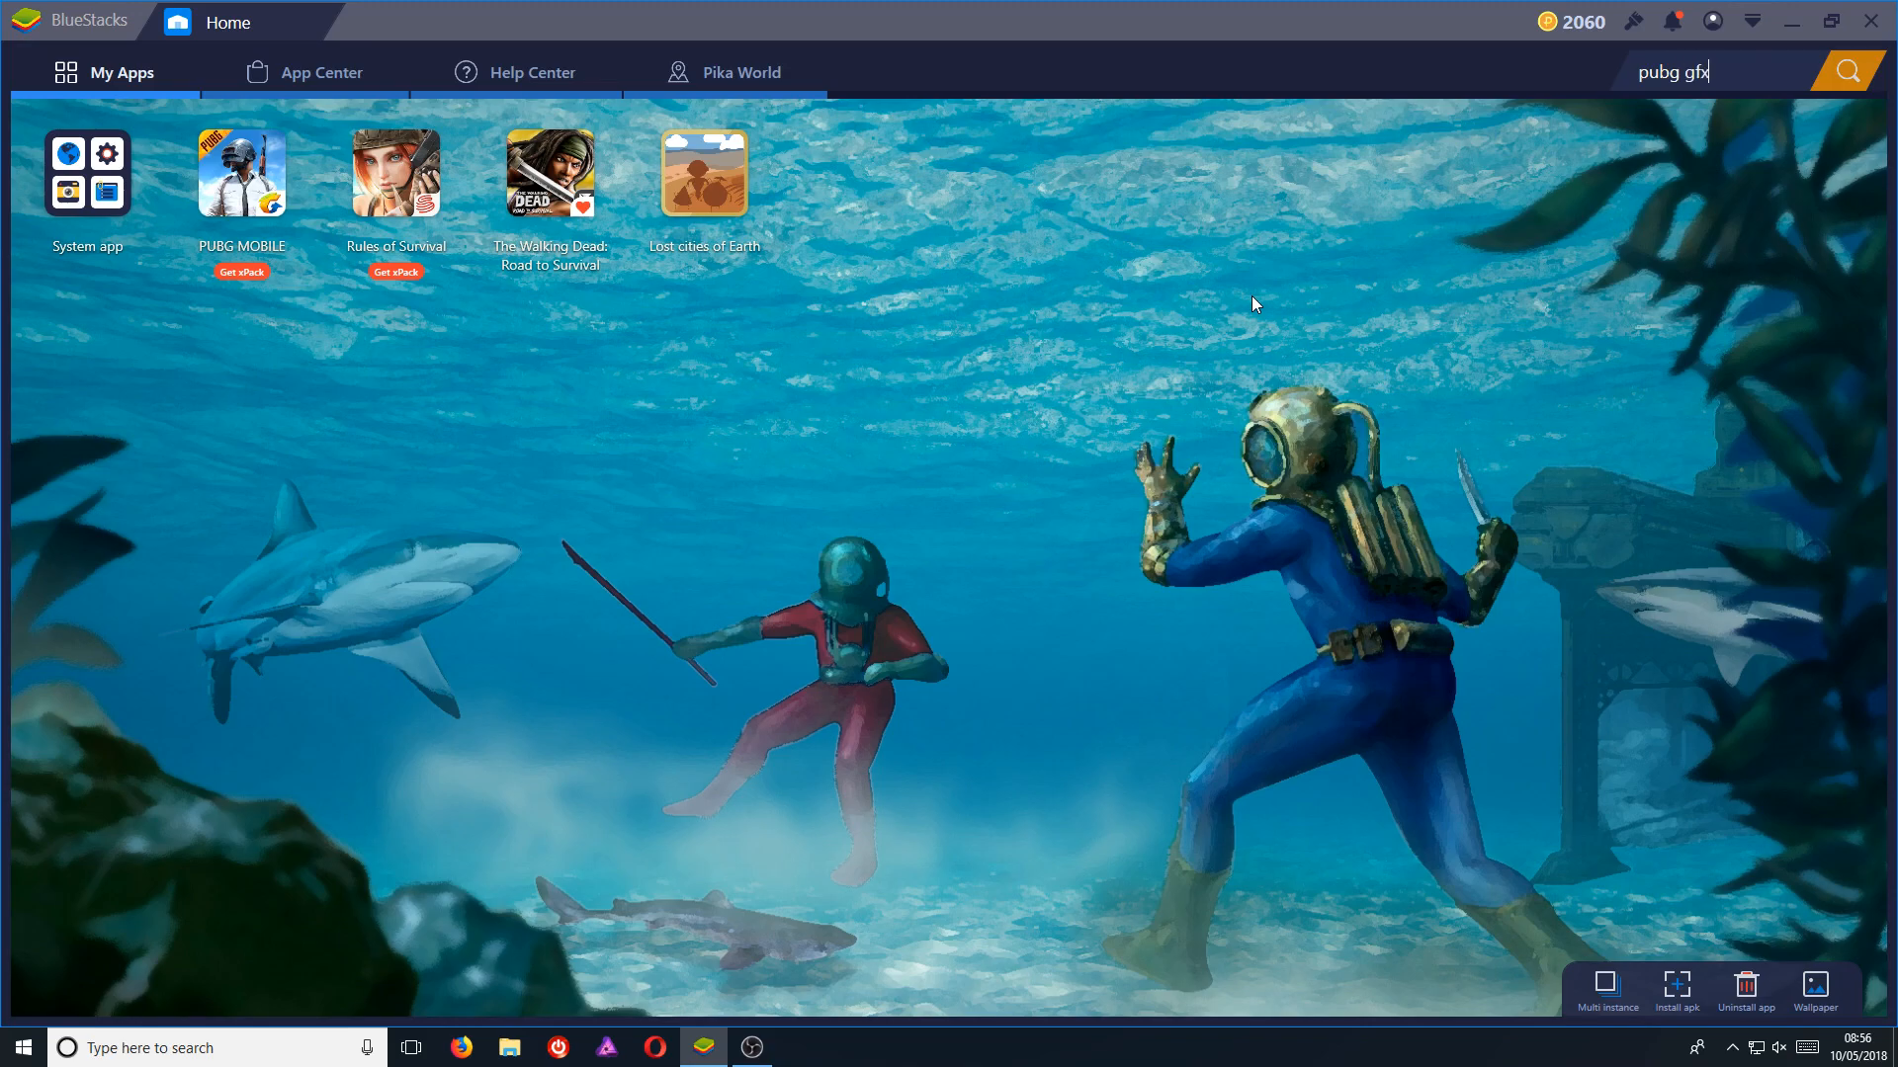
pyautogui.click(1844, 71)
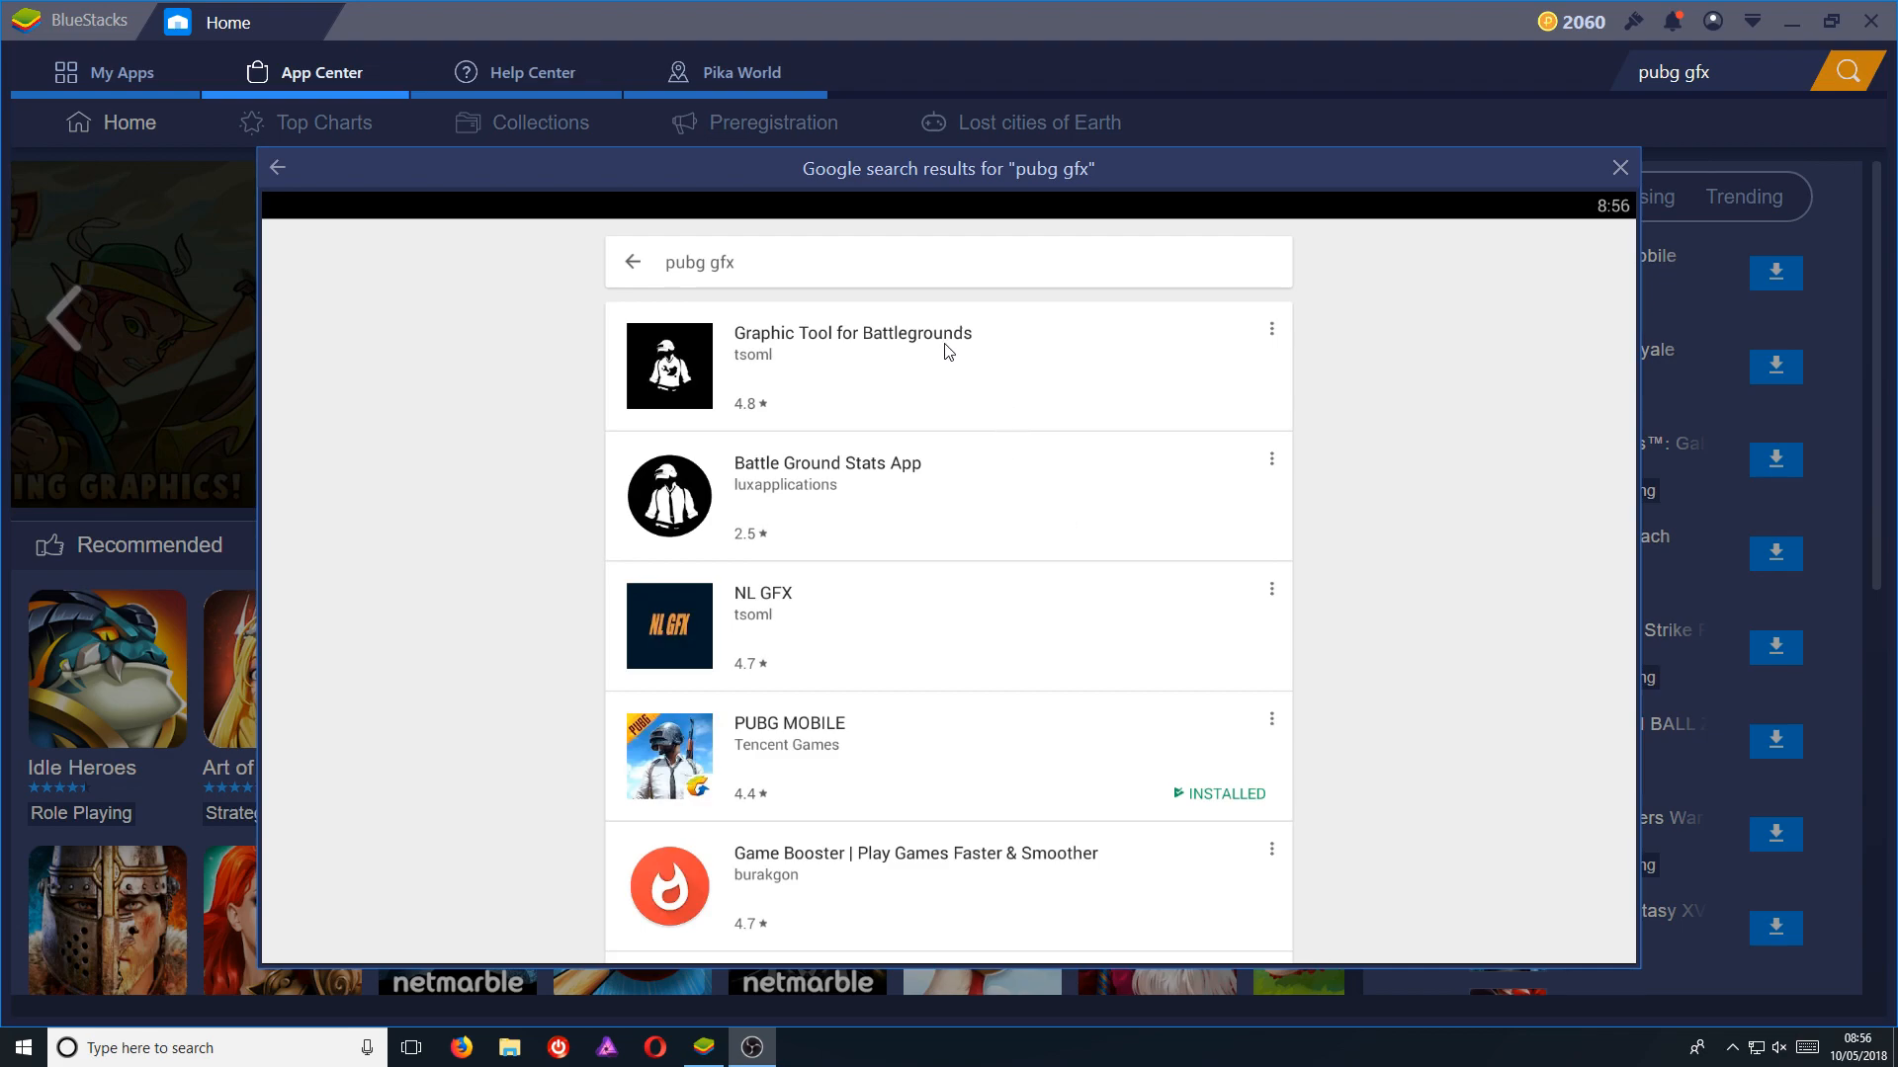
pyautogui.moveTo(880, 347)
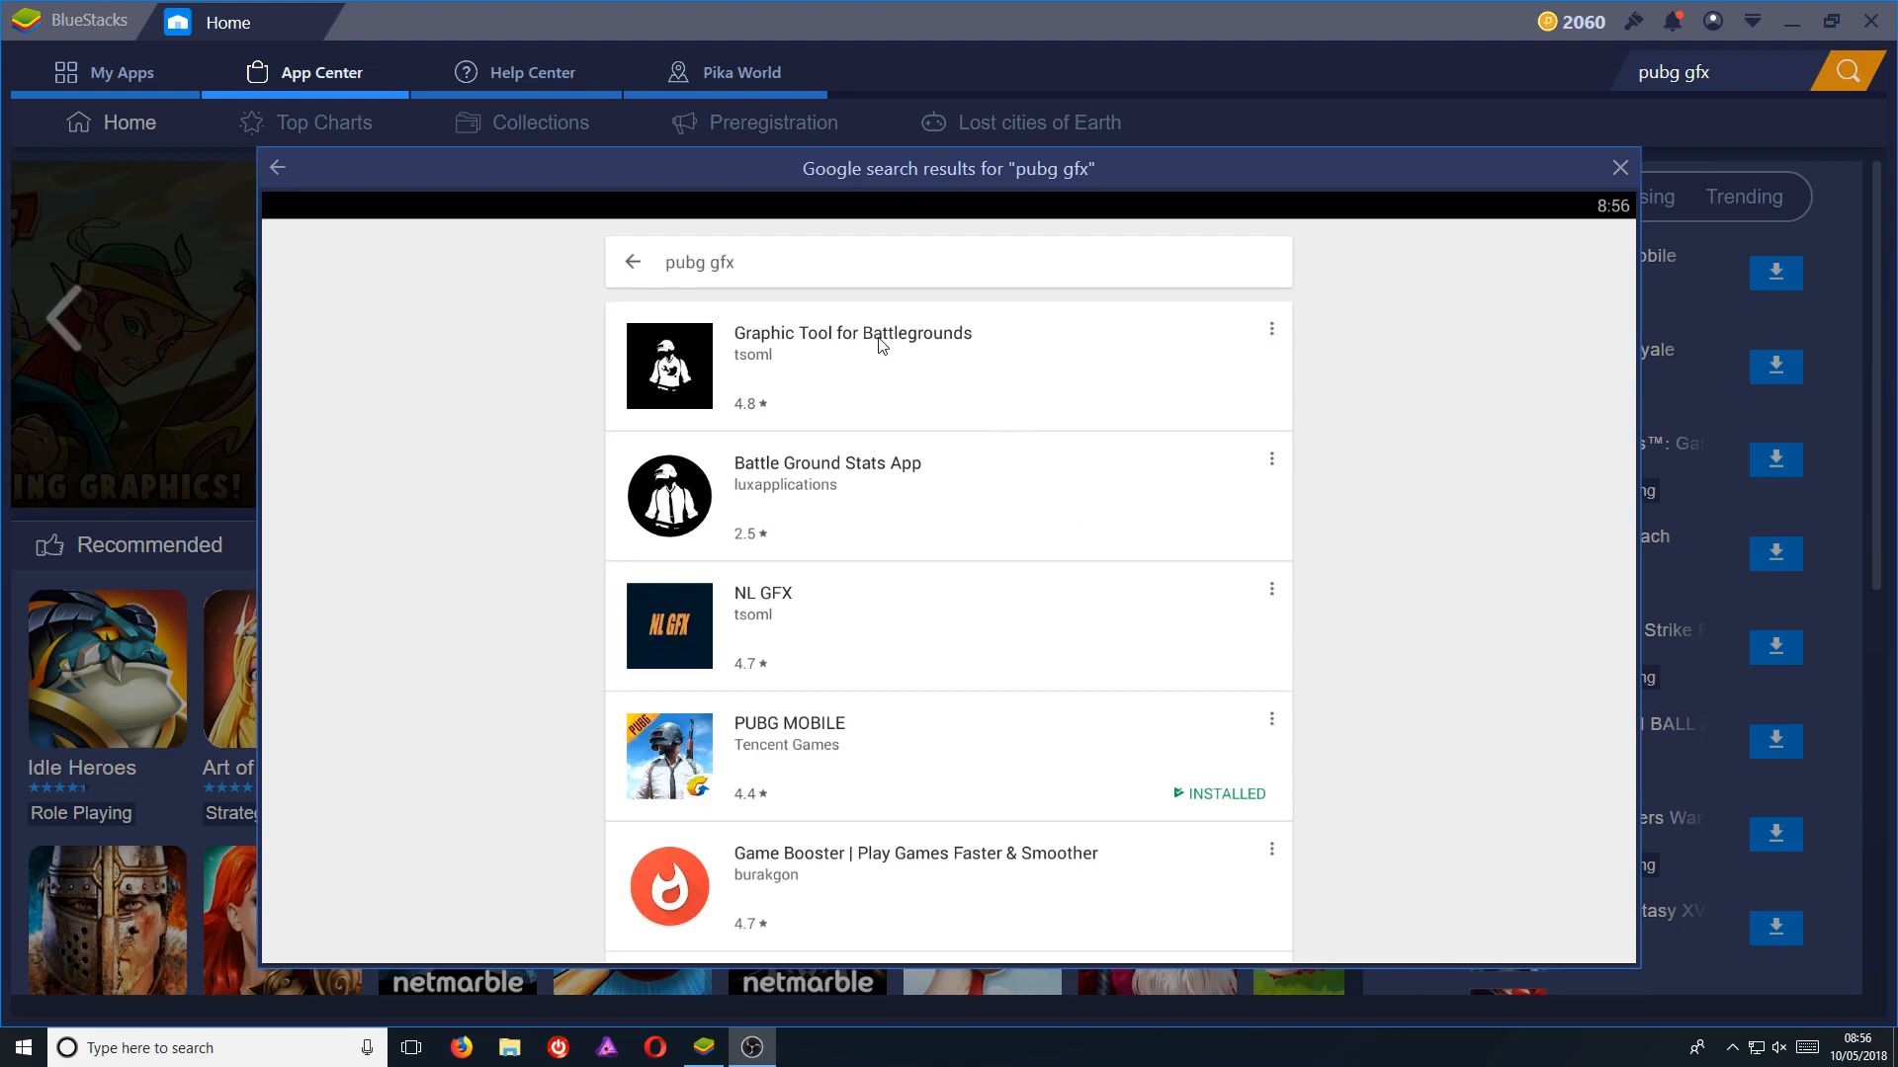
# Step: Install Graphic Tool for Battlegrounds and accept its requested permissions
pyautogui.click(852, 333)
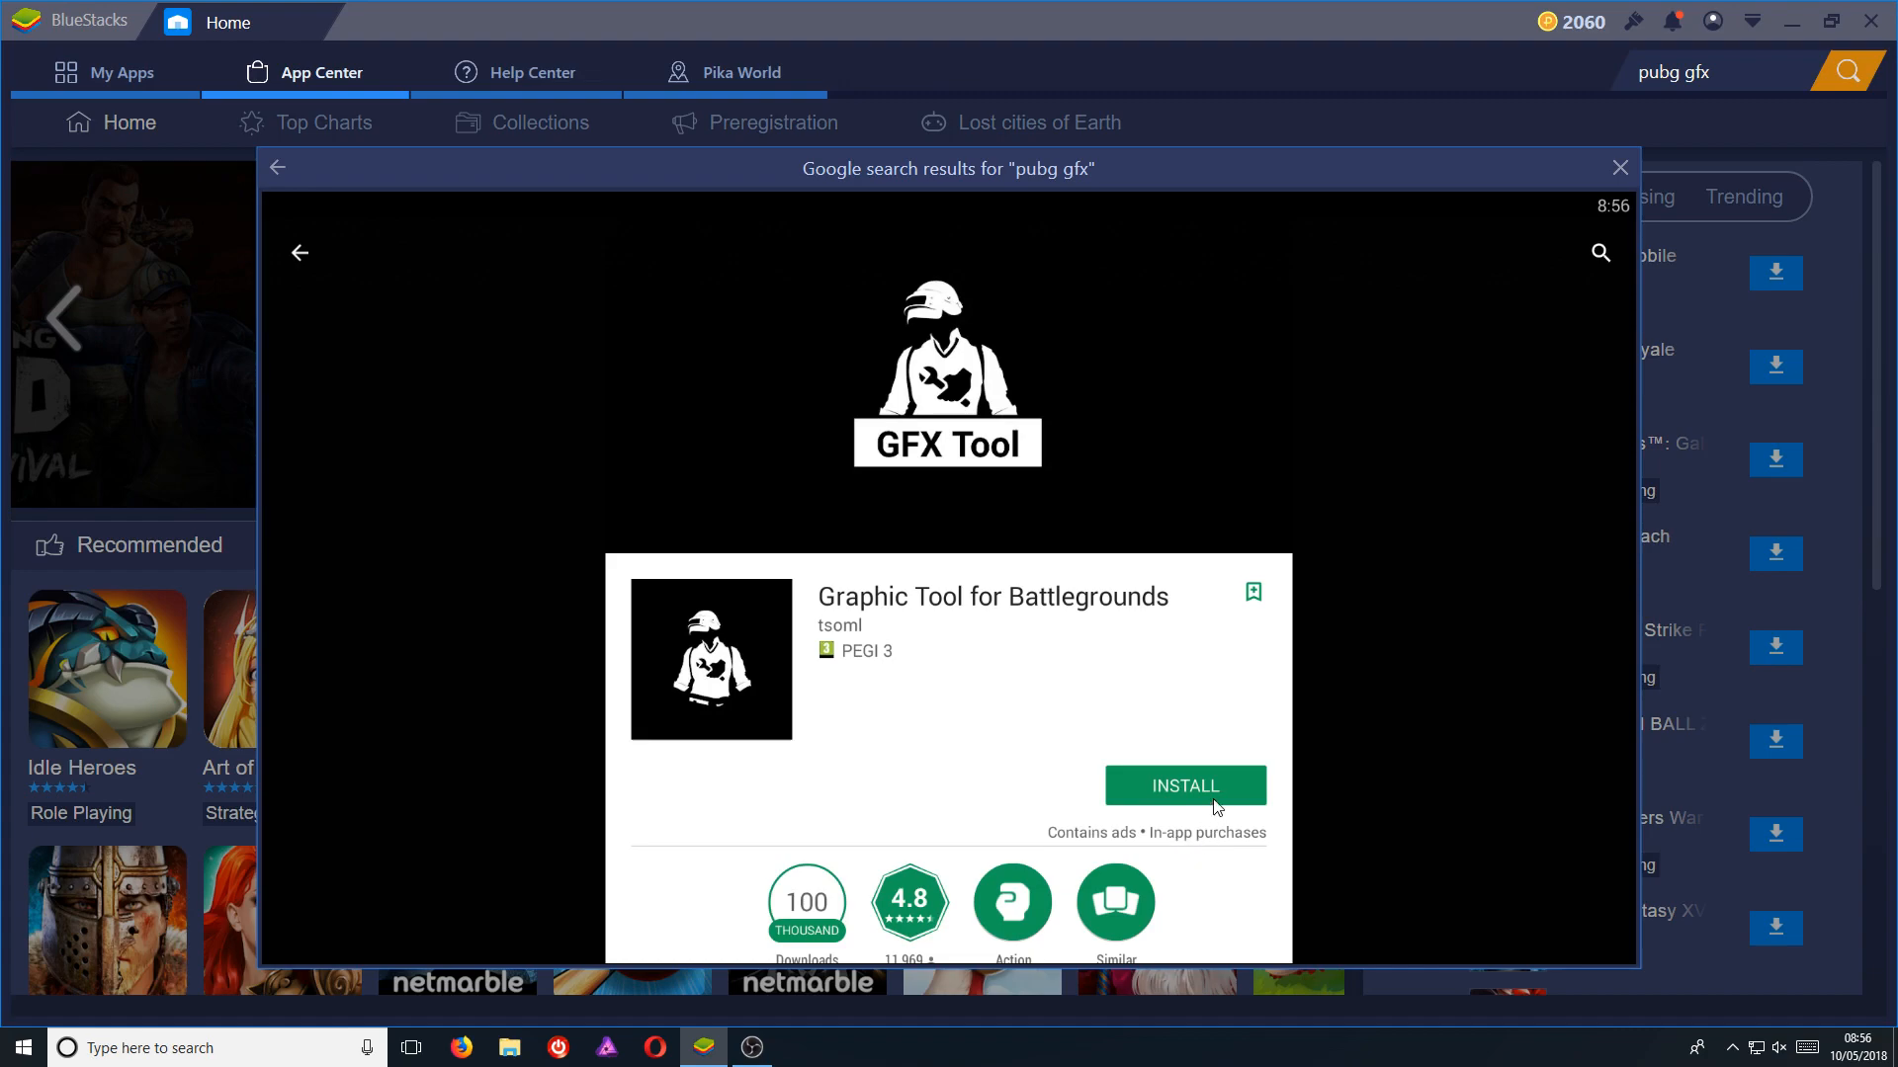
pyautogui.click(1184, 786)
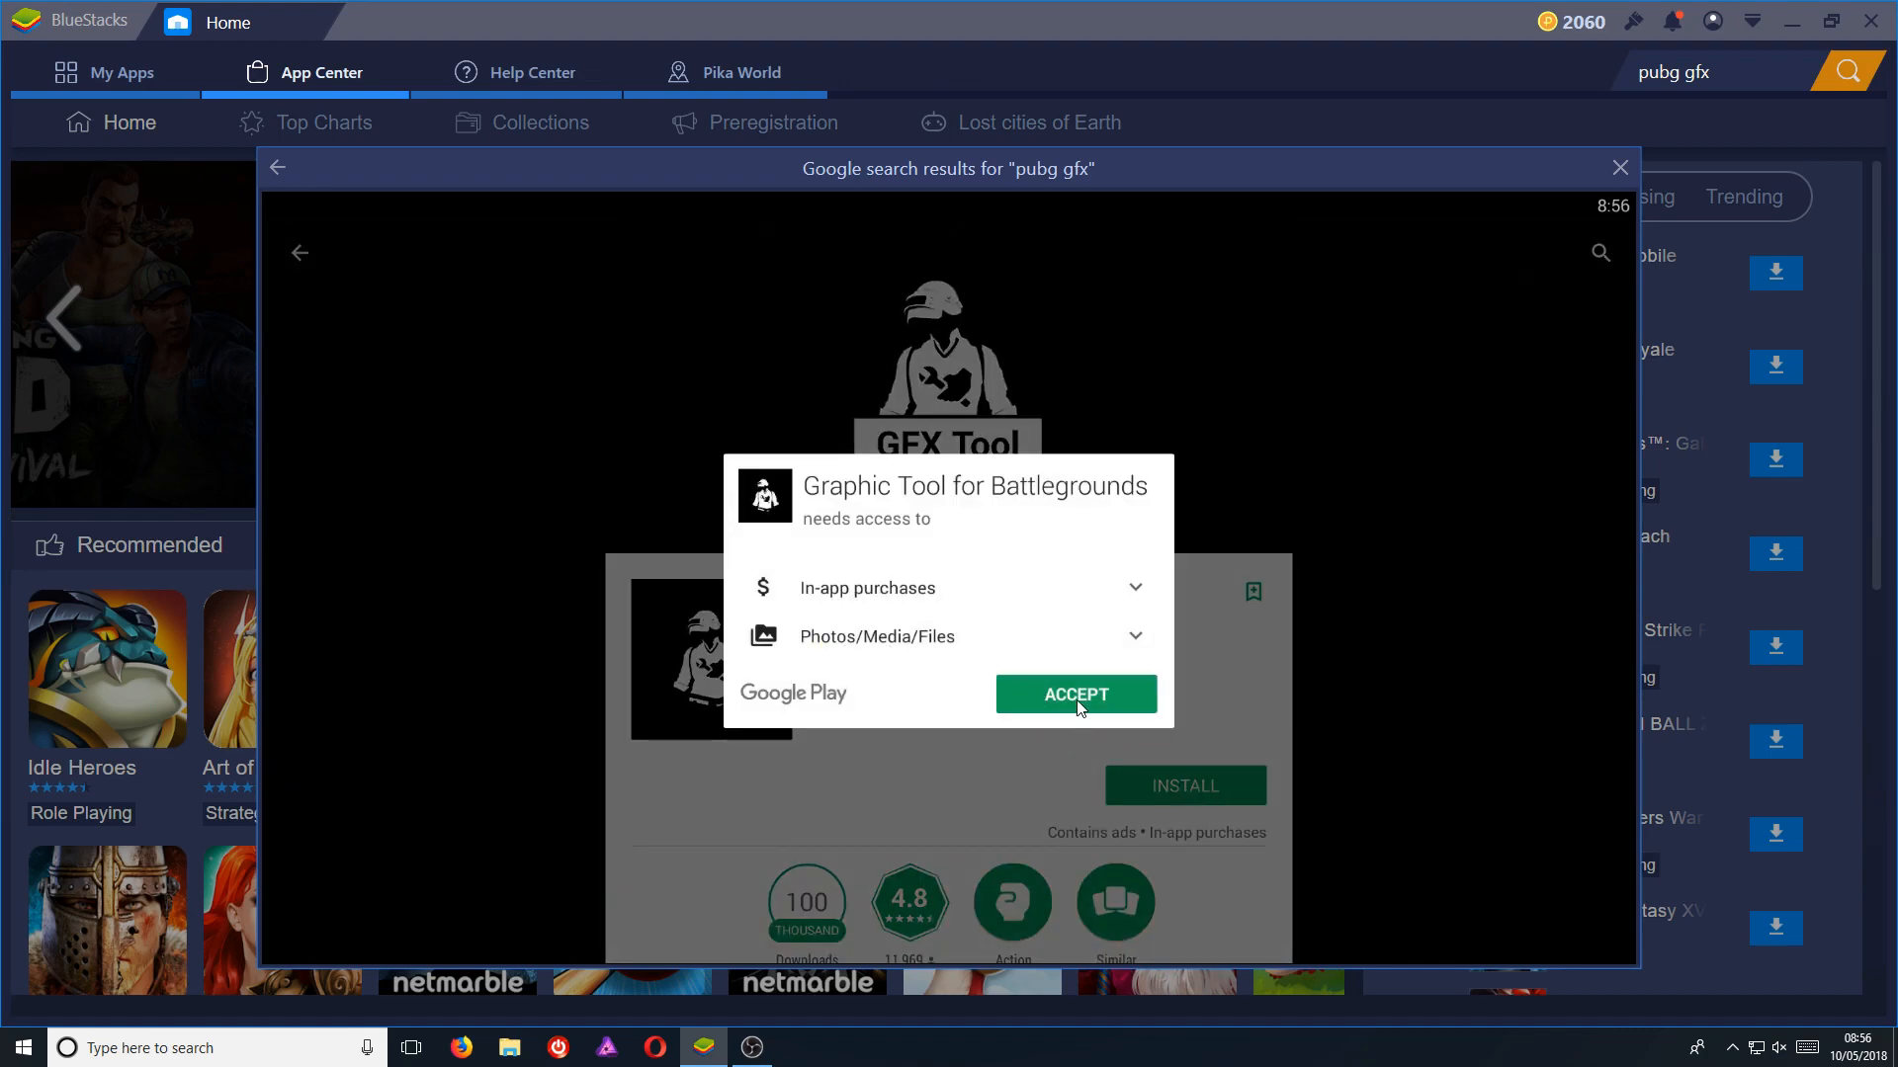
pyautogui.click(1074, 693)
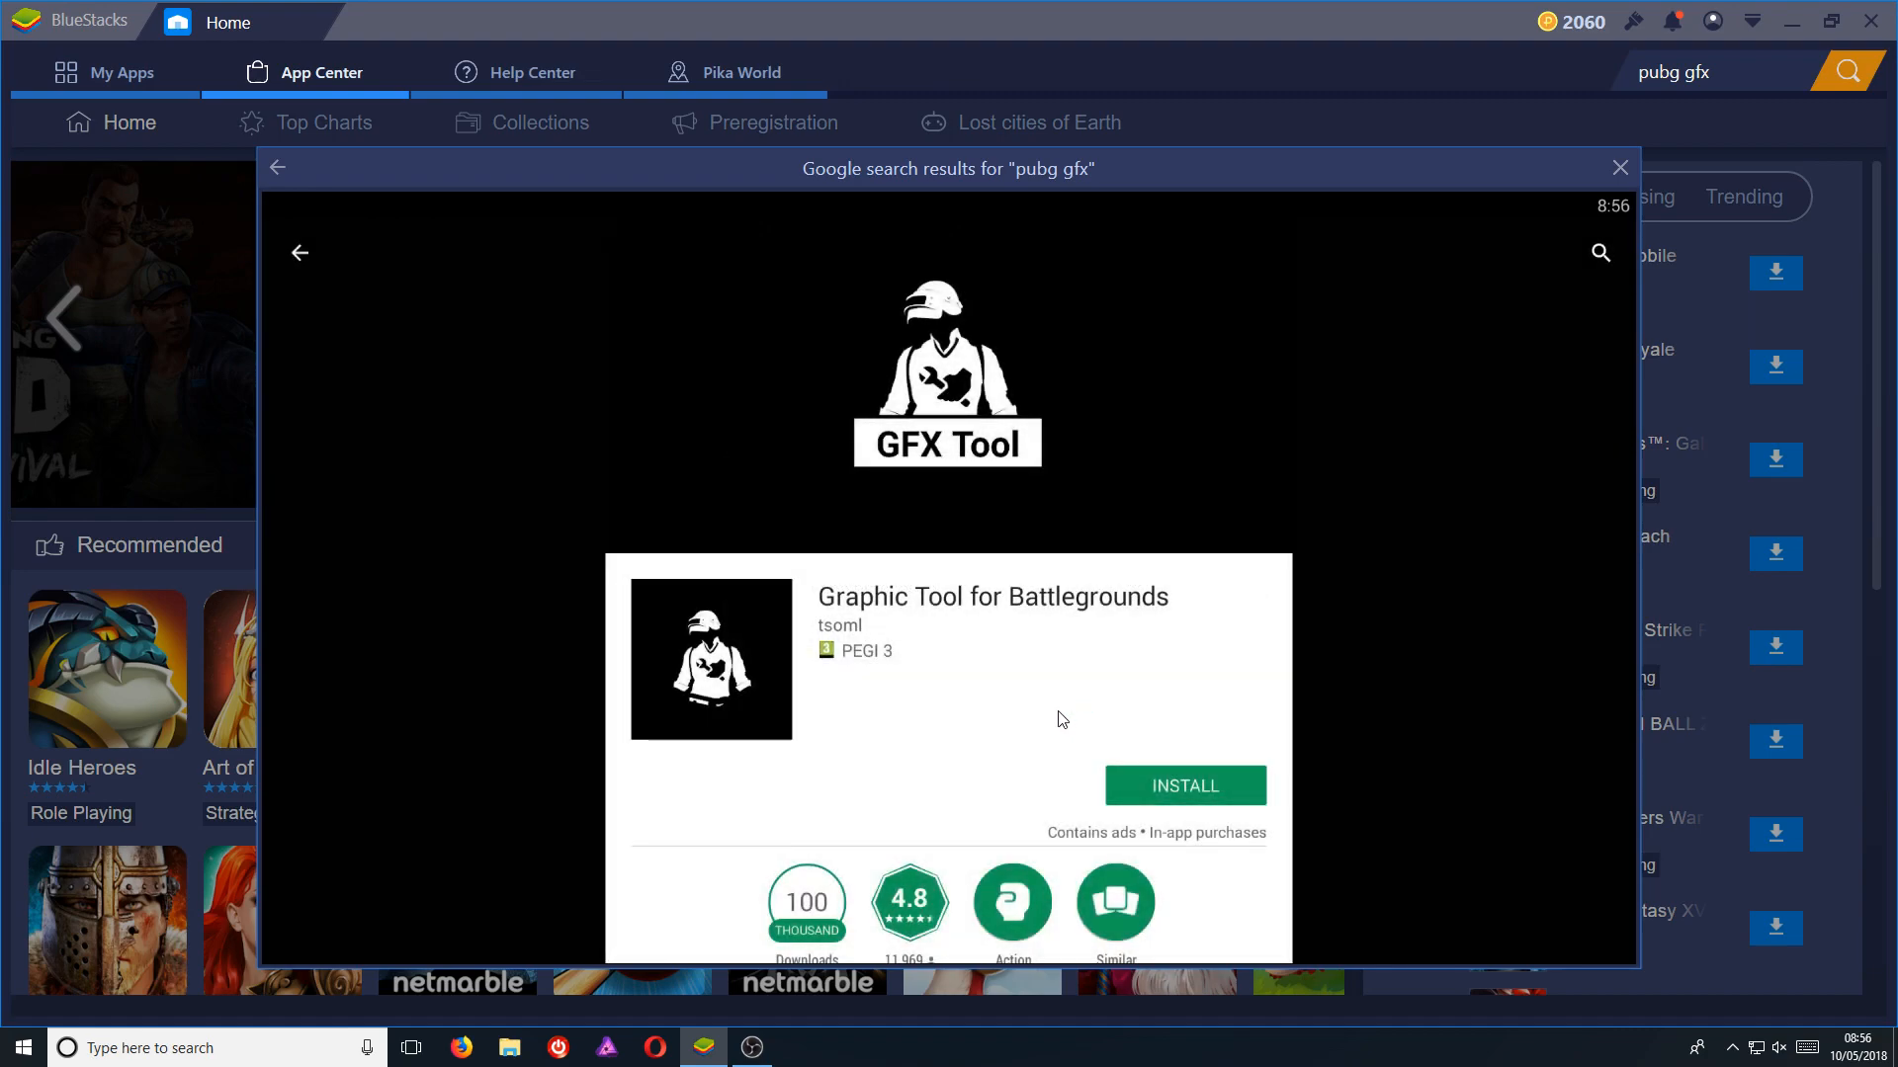
pyautogui.click(1182, 785)
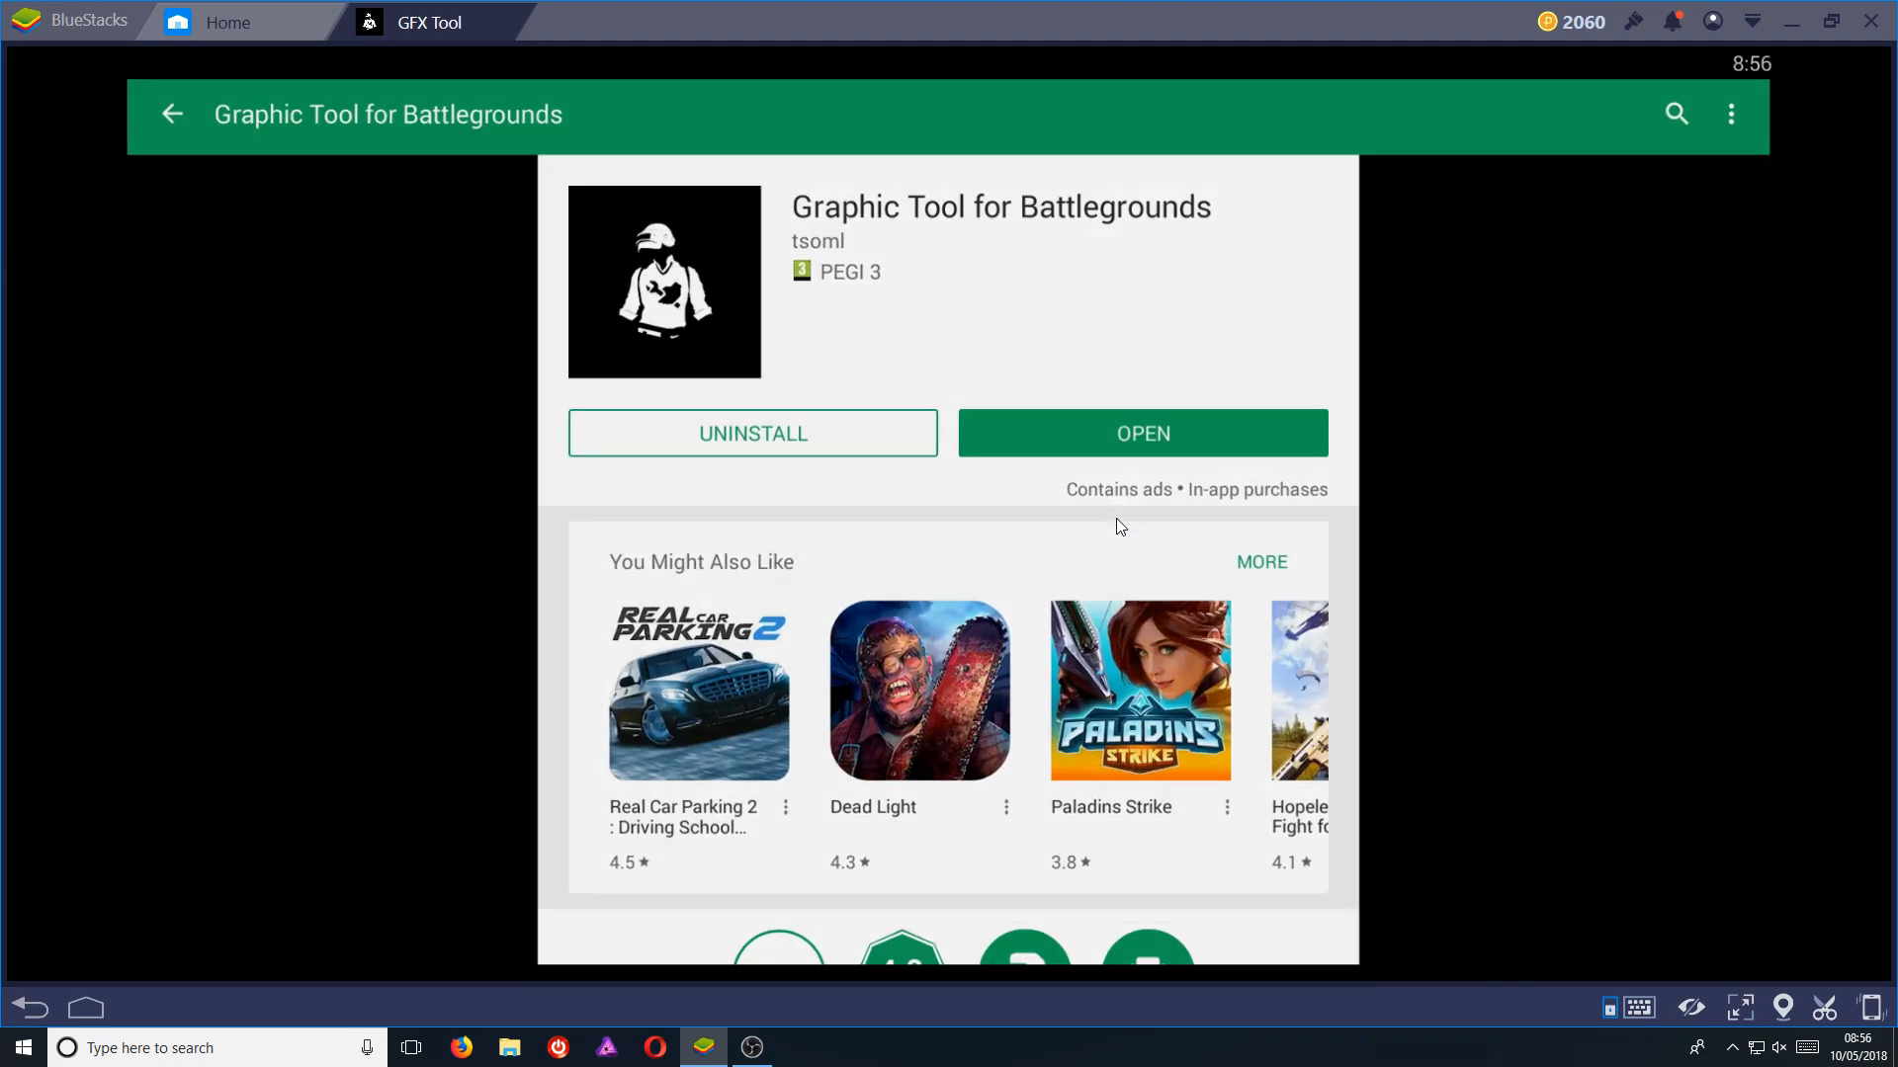
# Step: Launch GFX Tool, set FPS to 60fps (All devices) and choose version 0.4 (Global)
pyautogui.click(1140, 433)
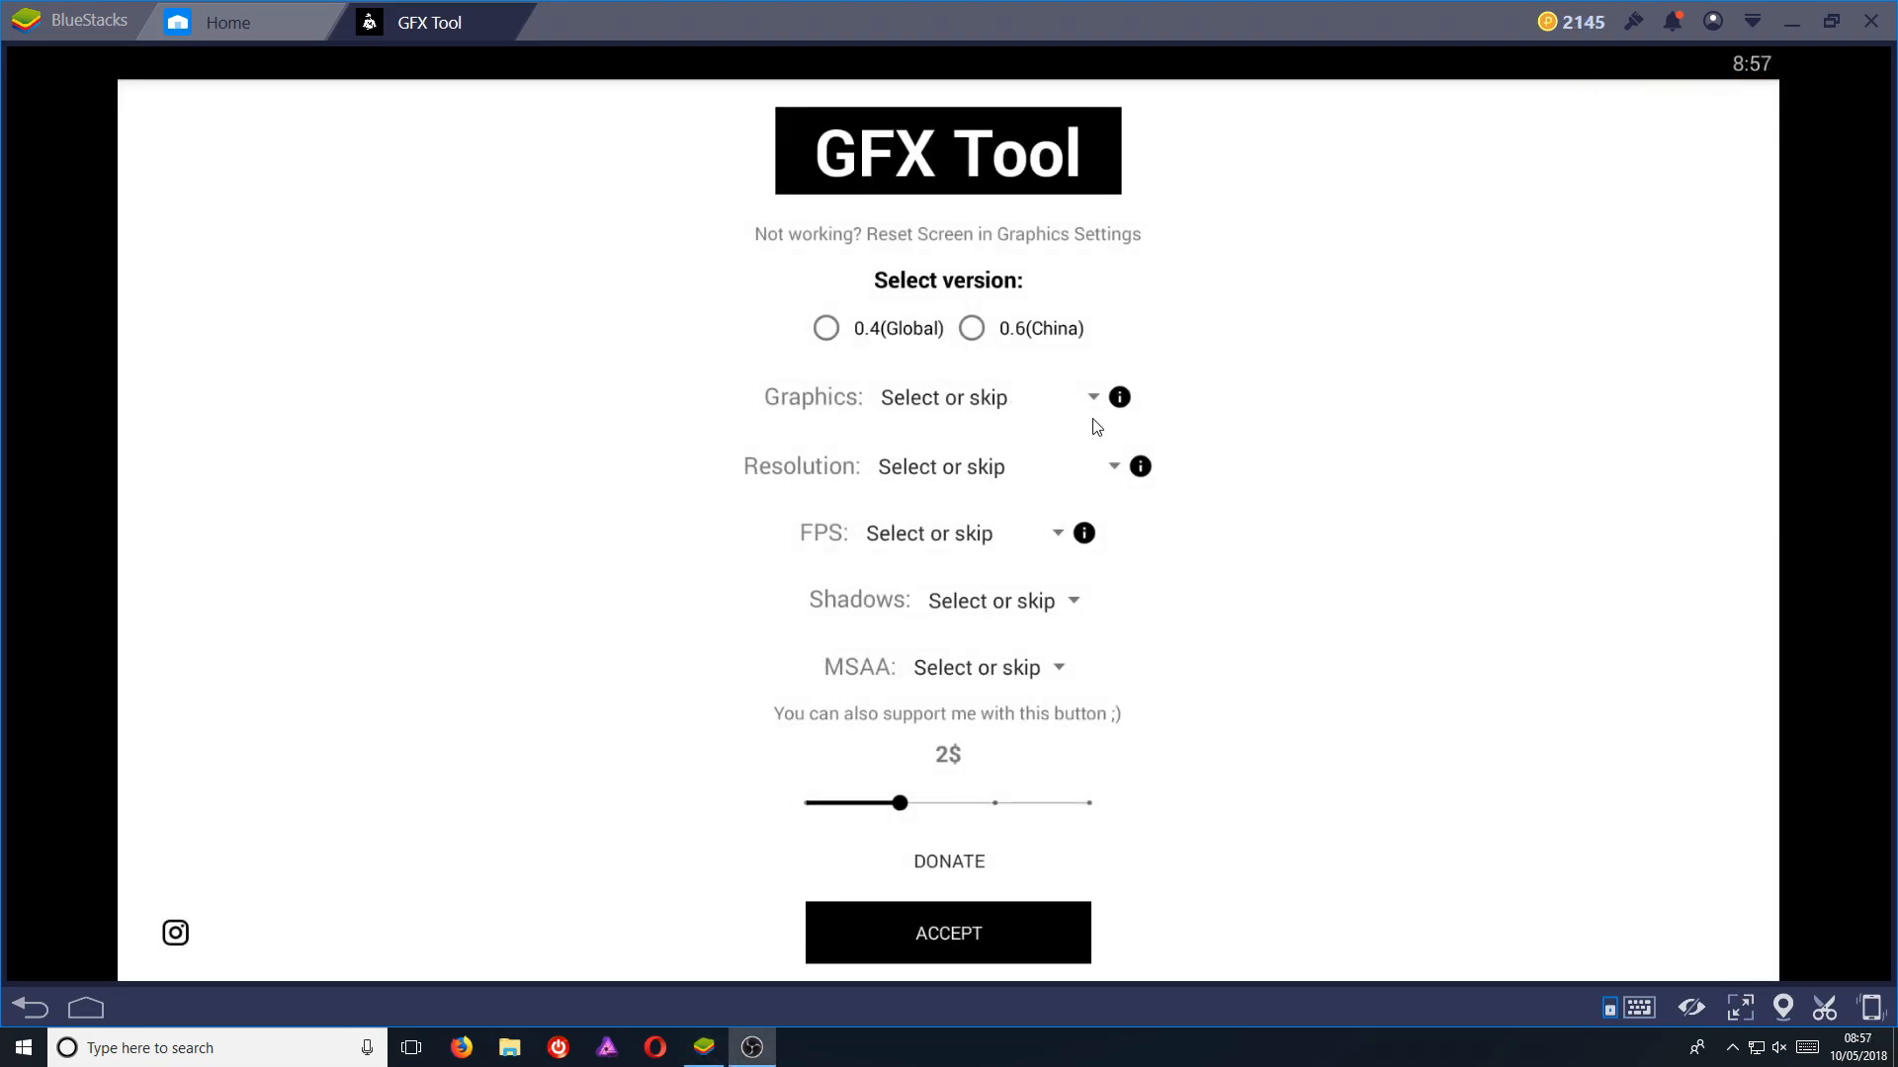
pyautogui.moveTo(985, 492)
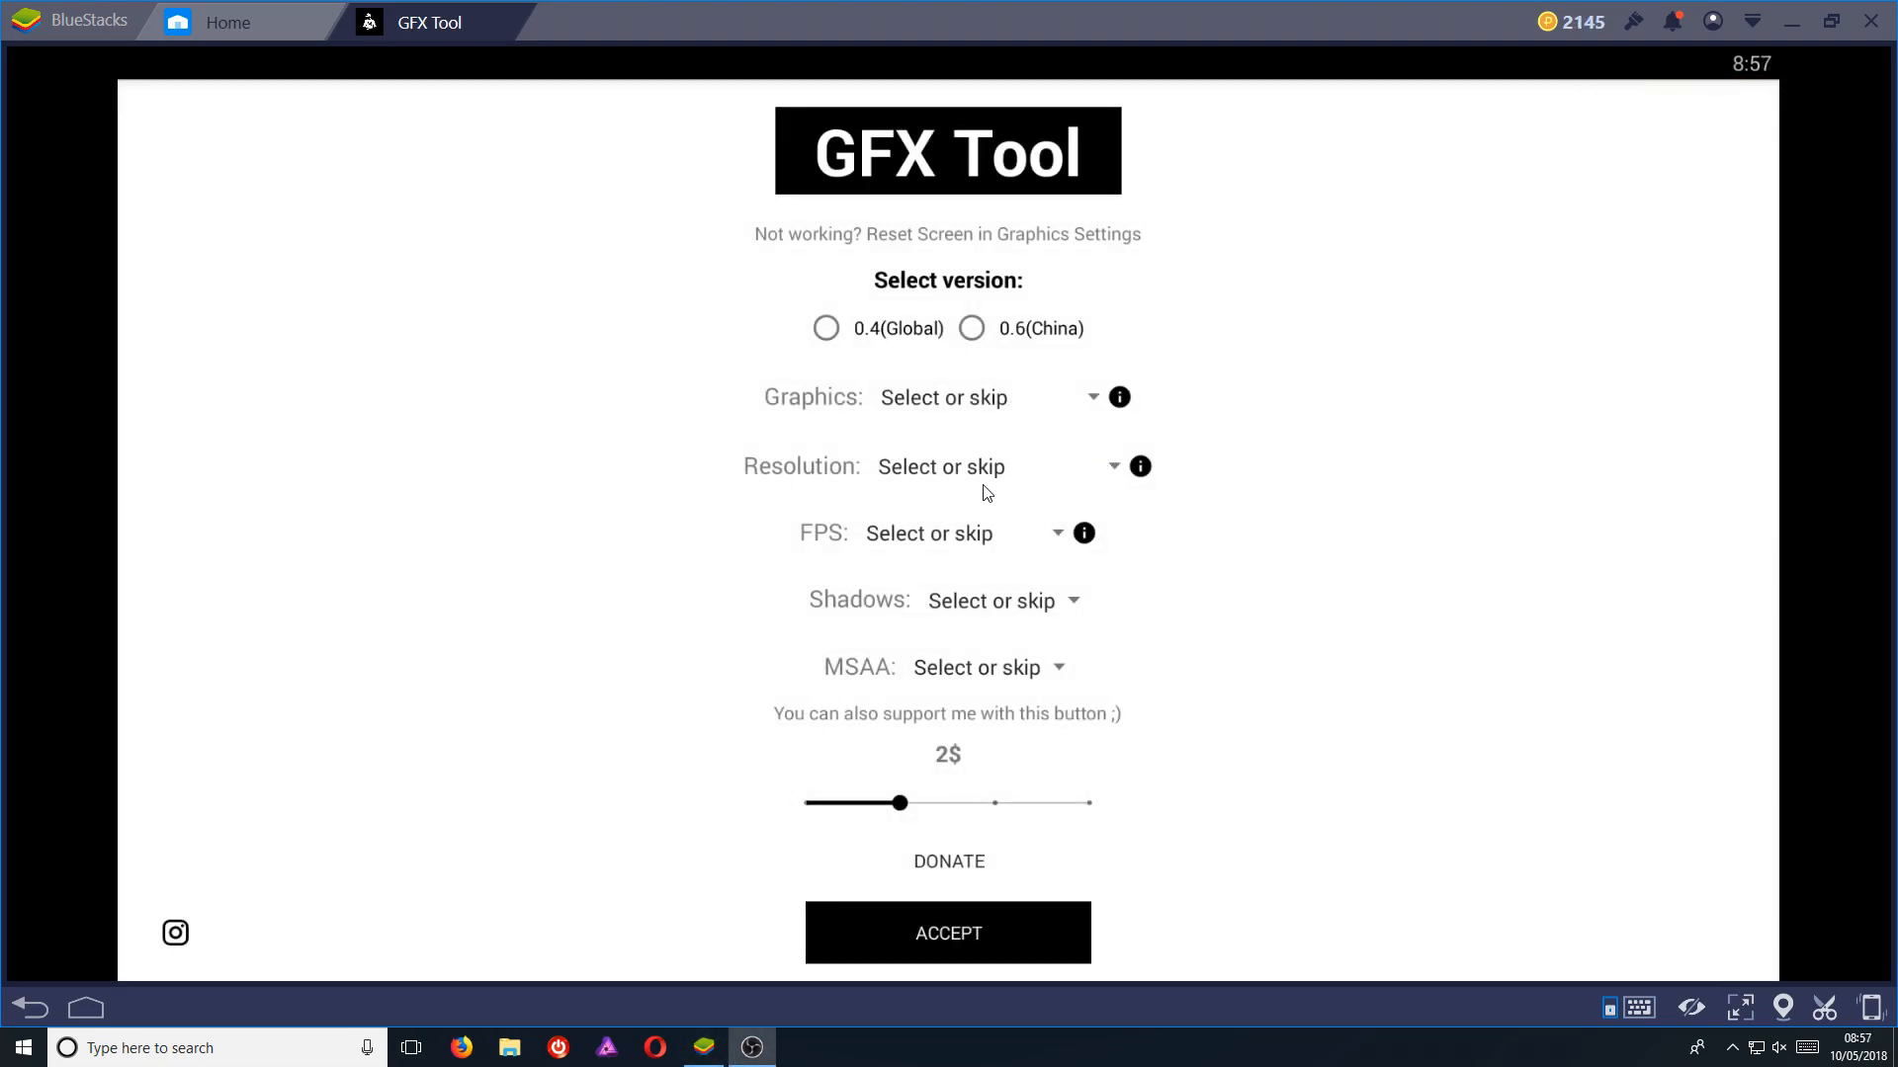
pyautogui.click(928, 533)
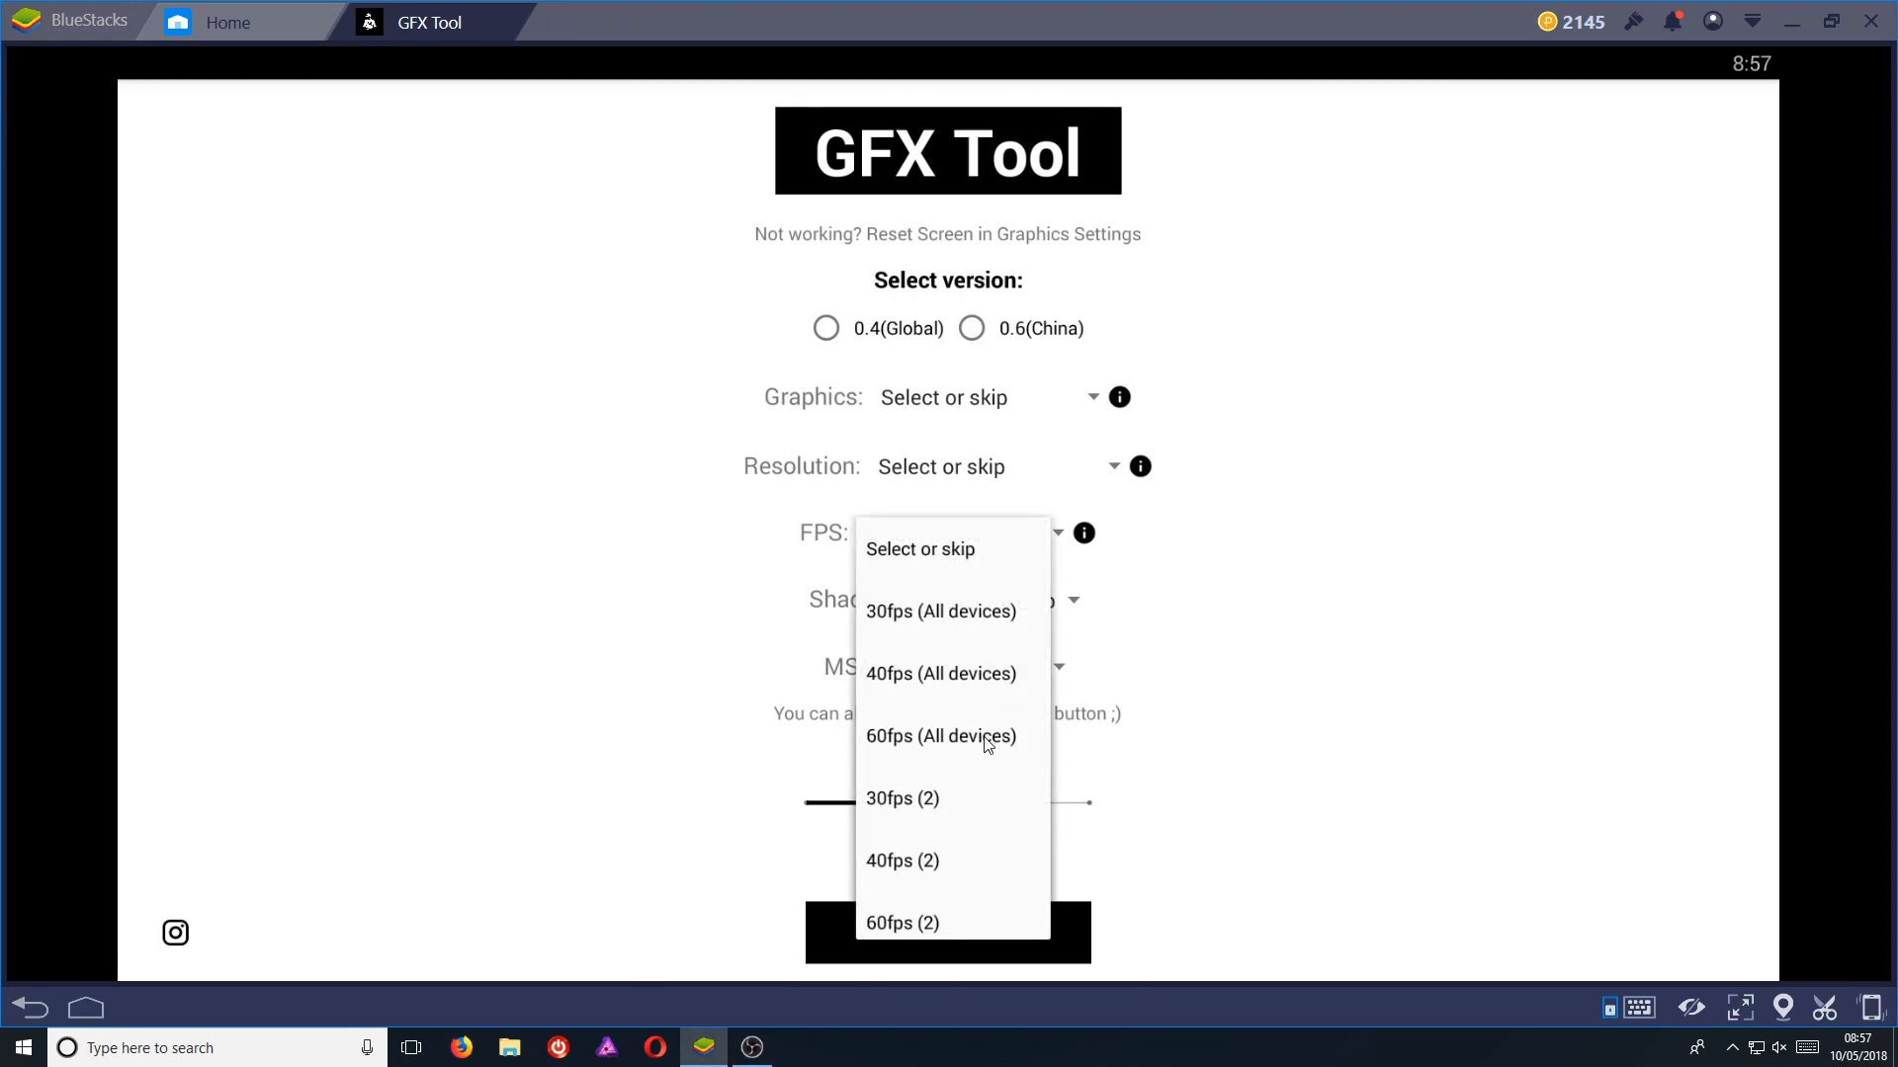
pyautogui.click(939, 735)
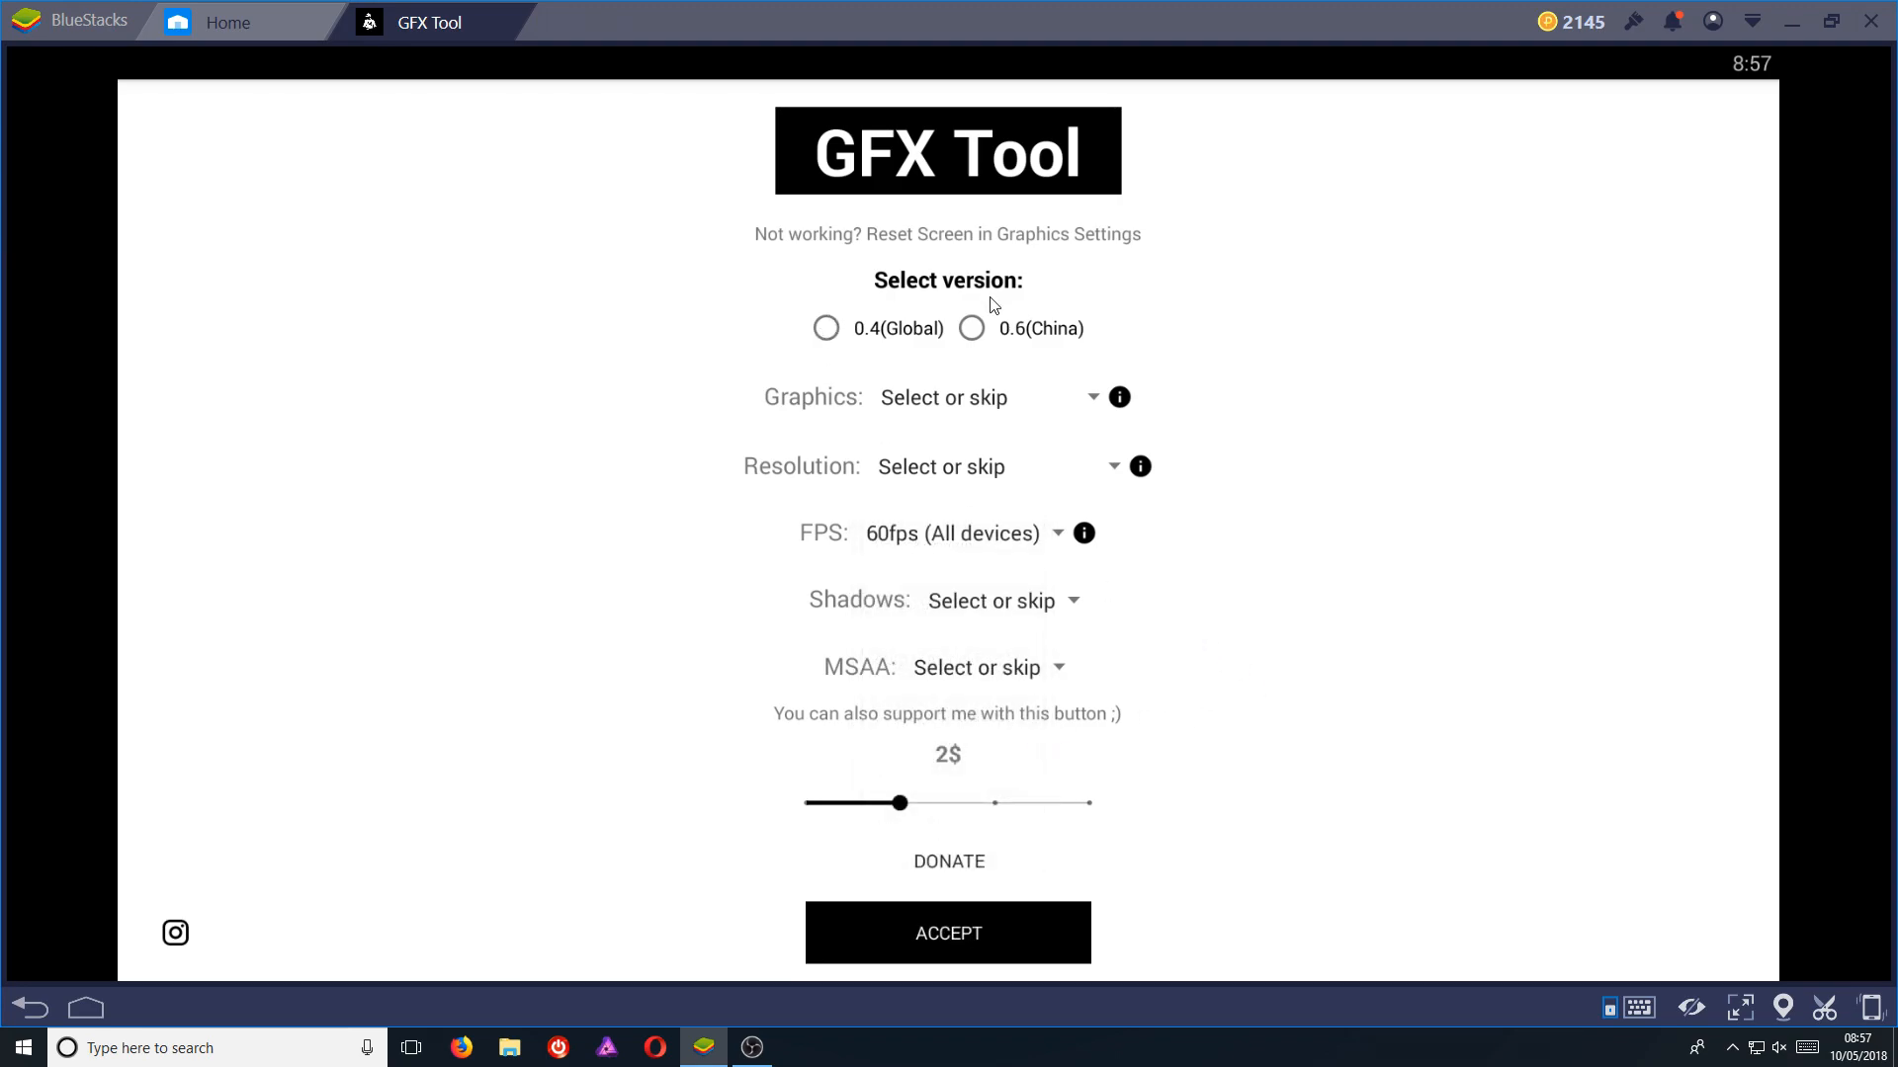
pyautogui.moveTo(872, 335)
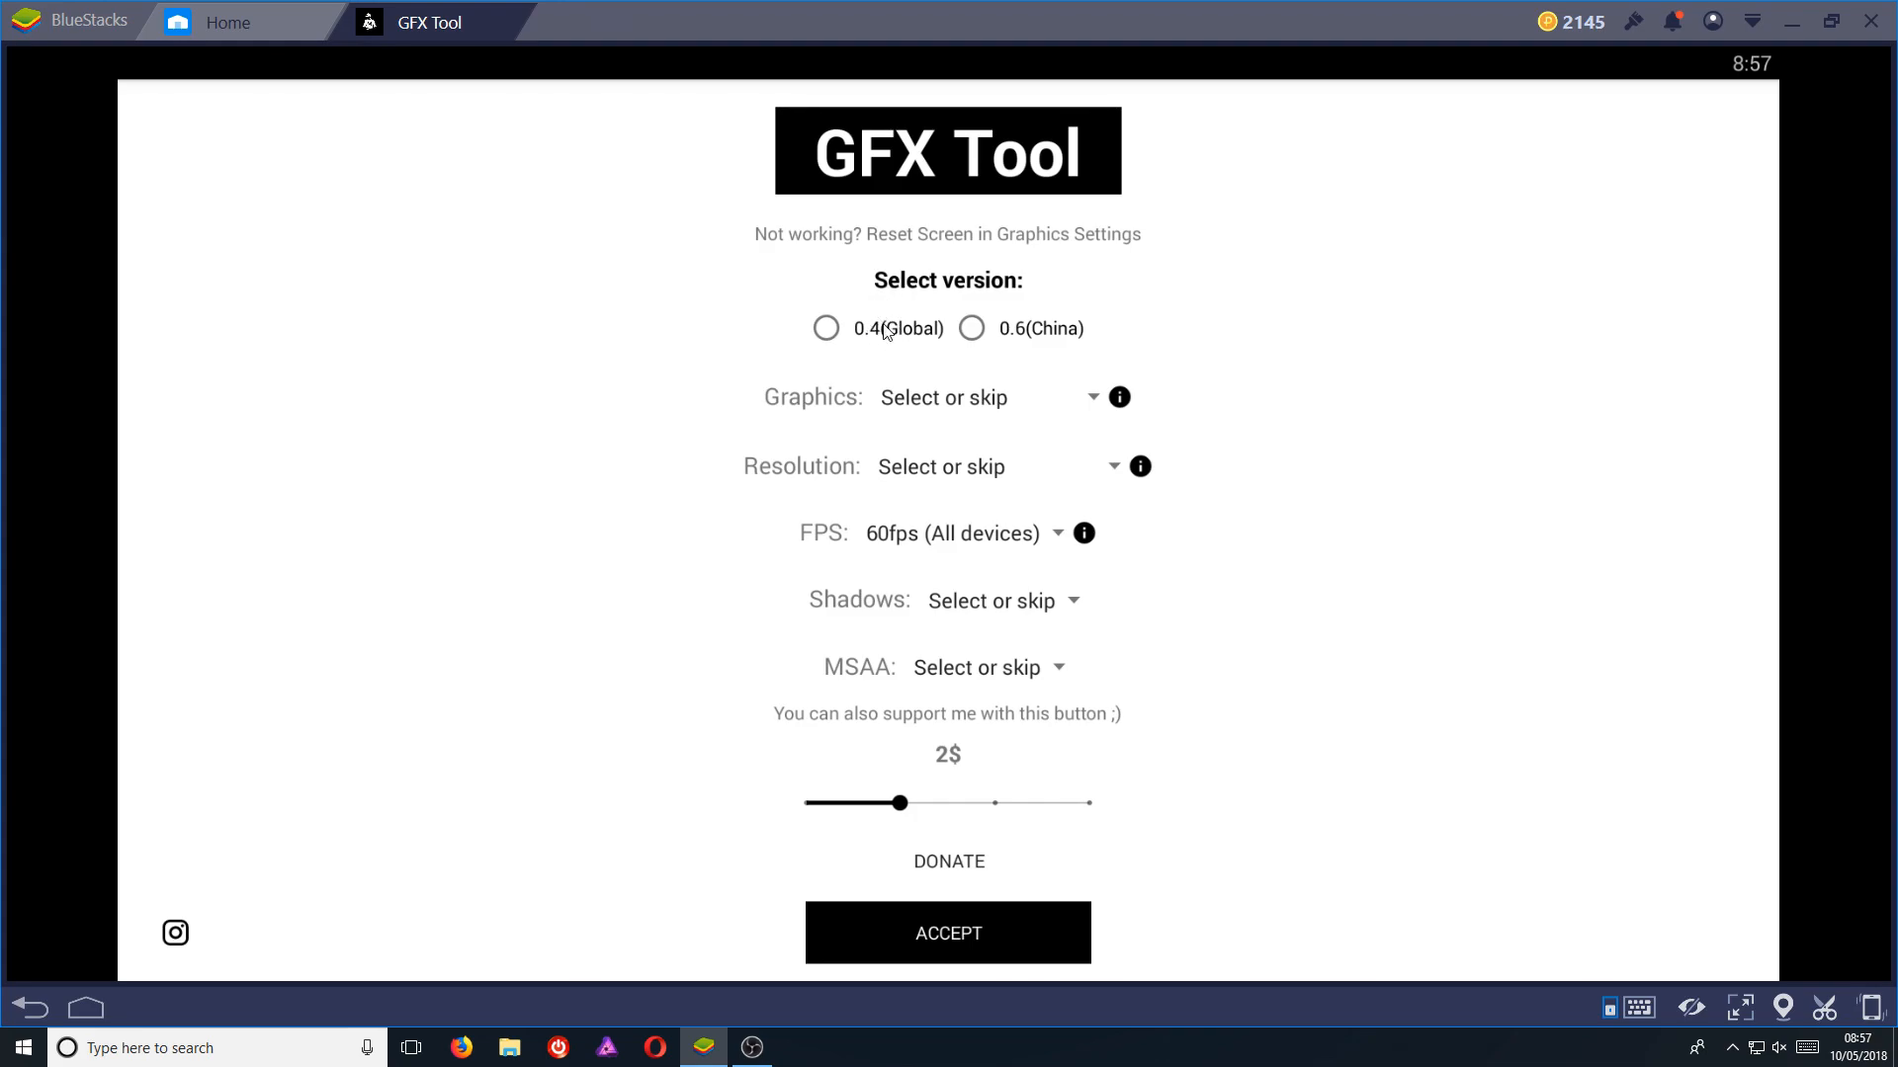
pyautogui.click(827, 328)
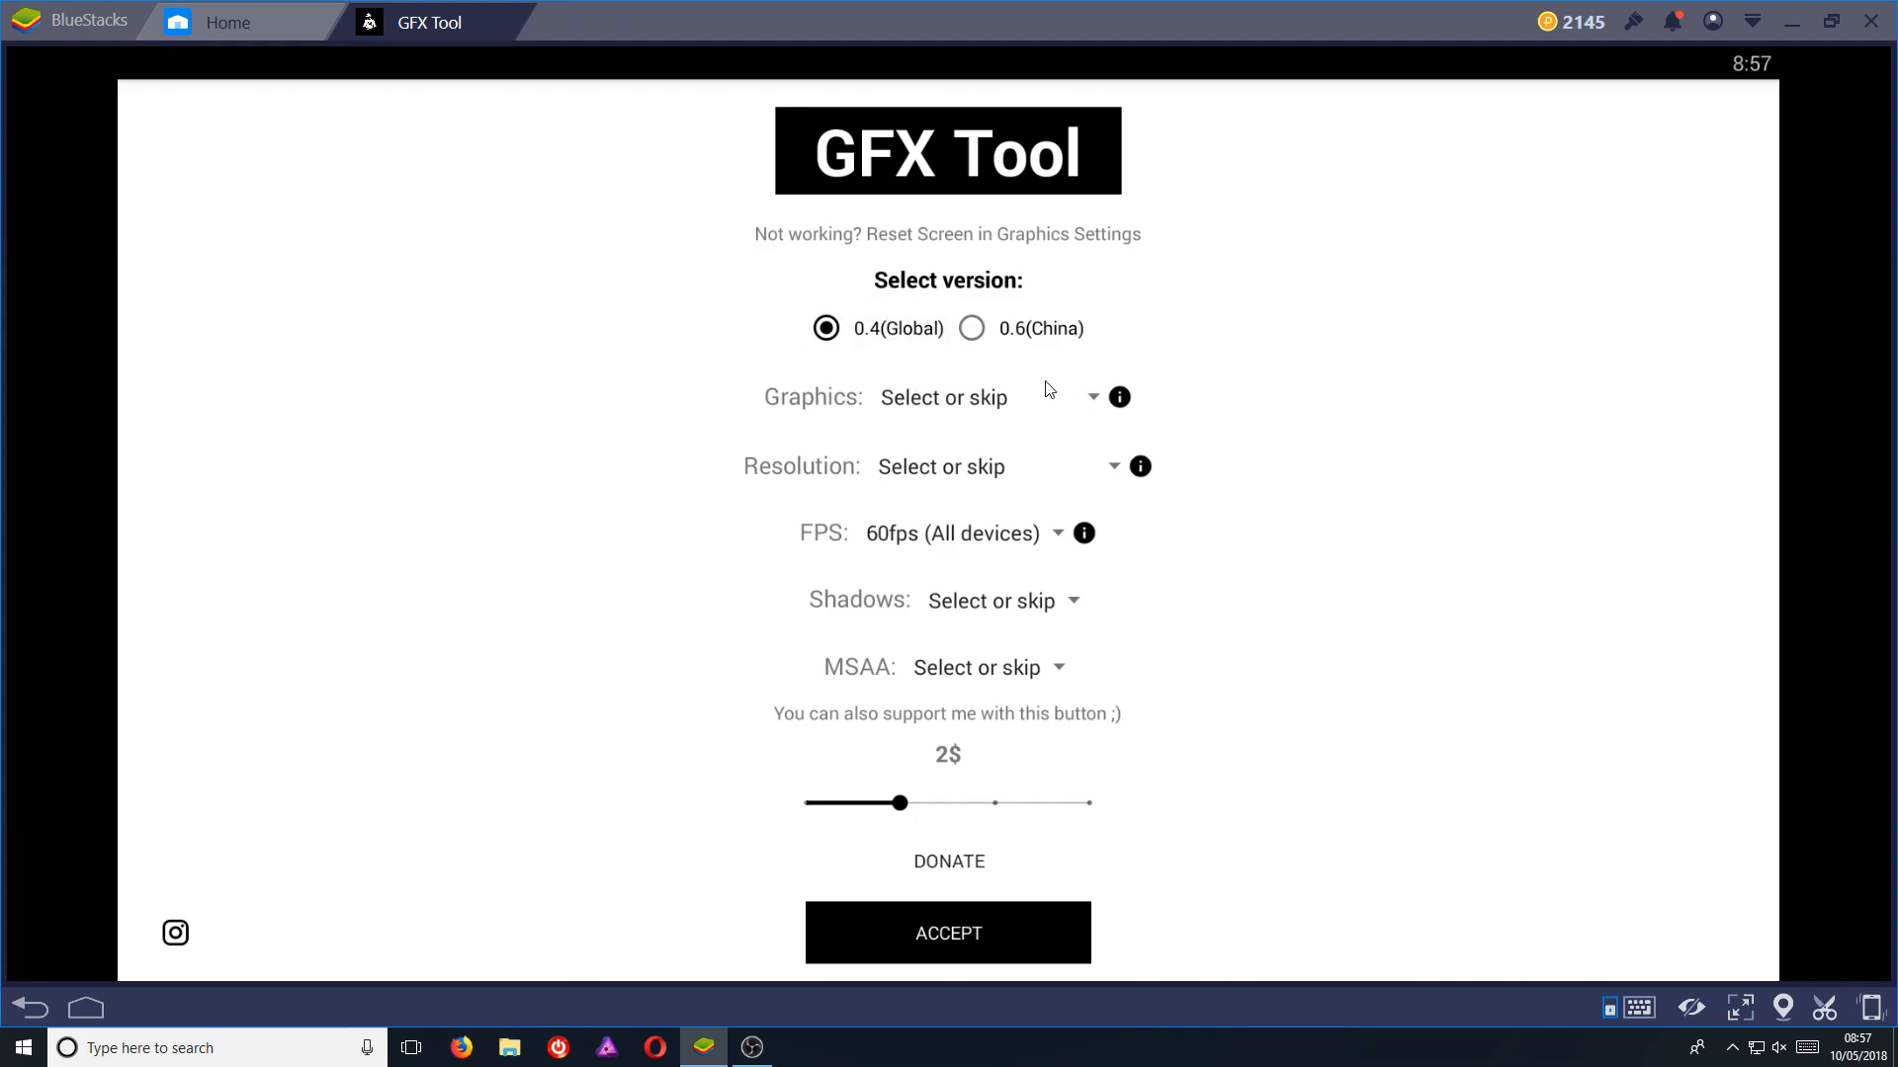
pyautogui.moveTo(1166, 521)
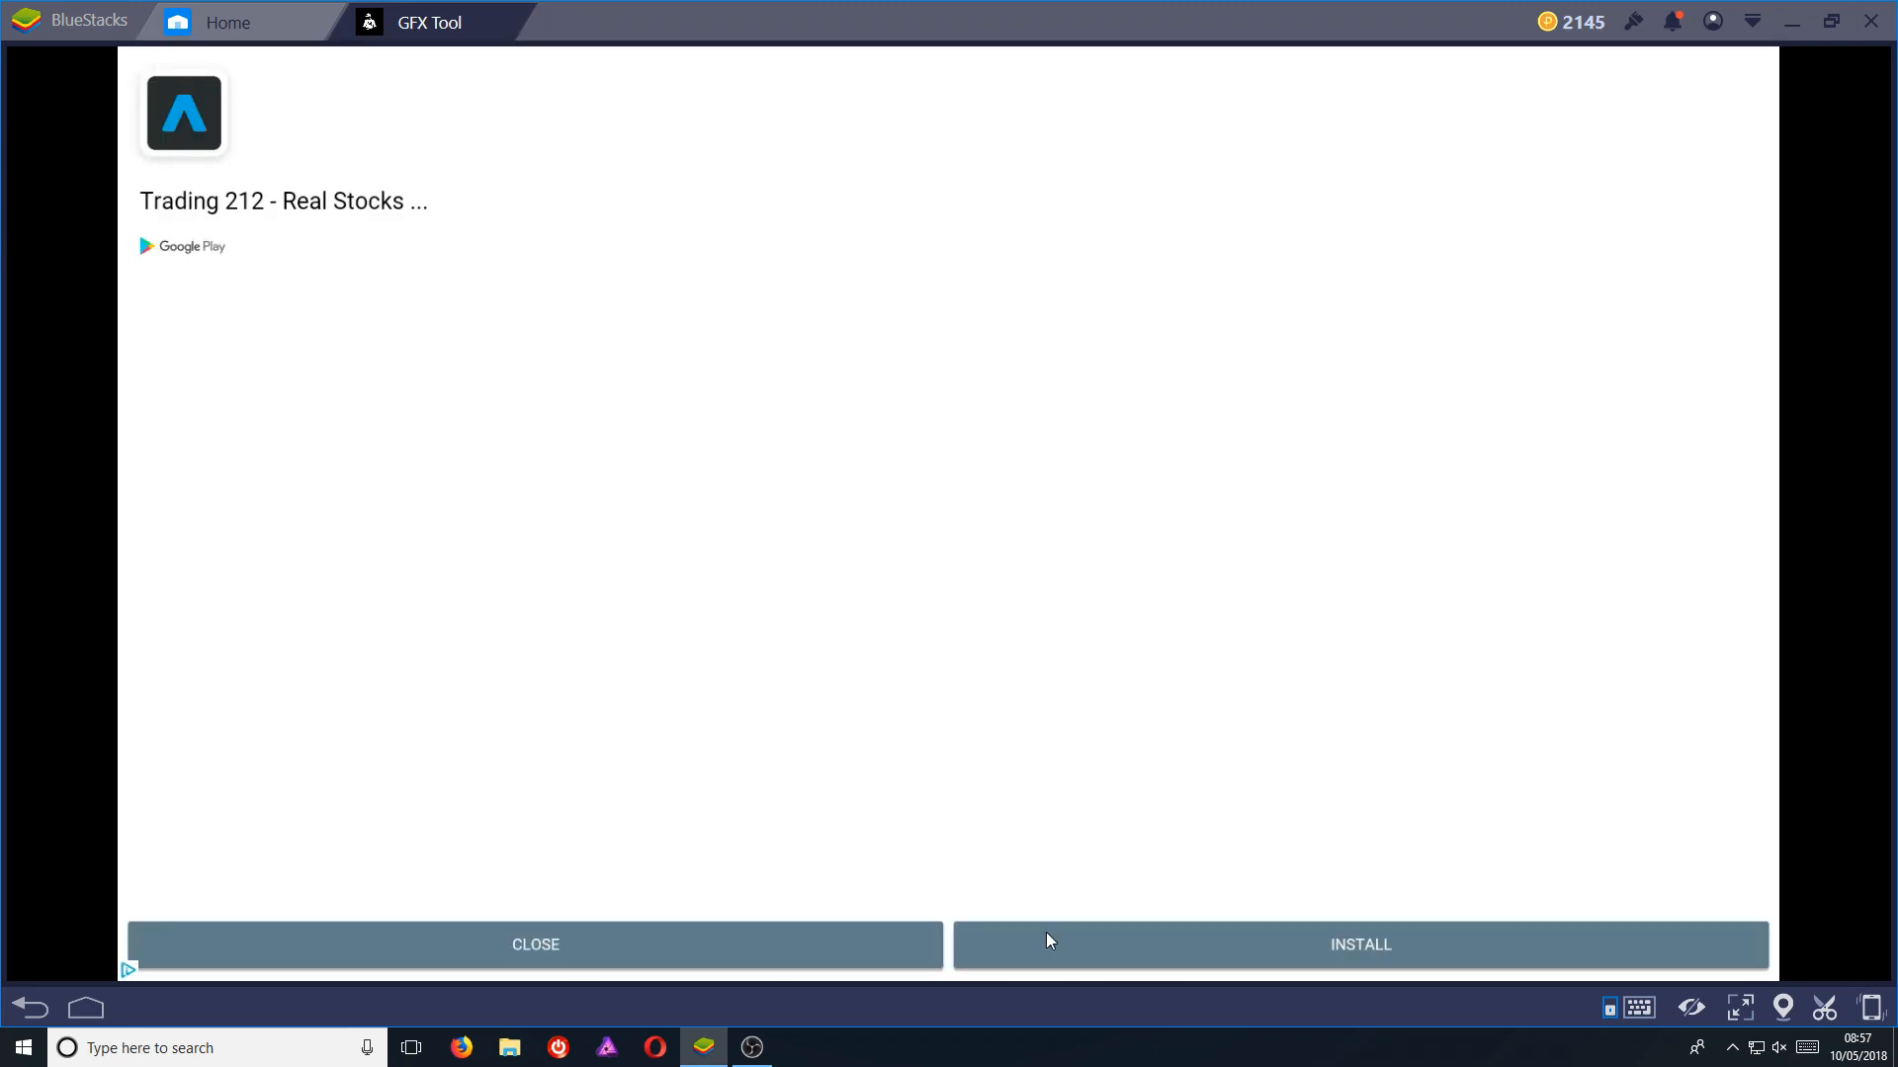
pyautogui.moveTo(732, 944)
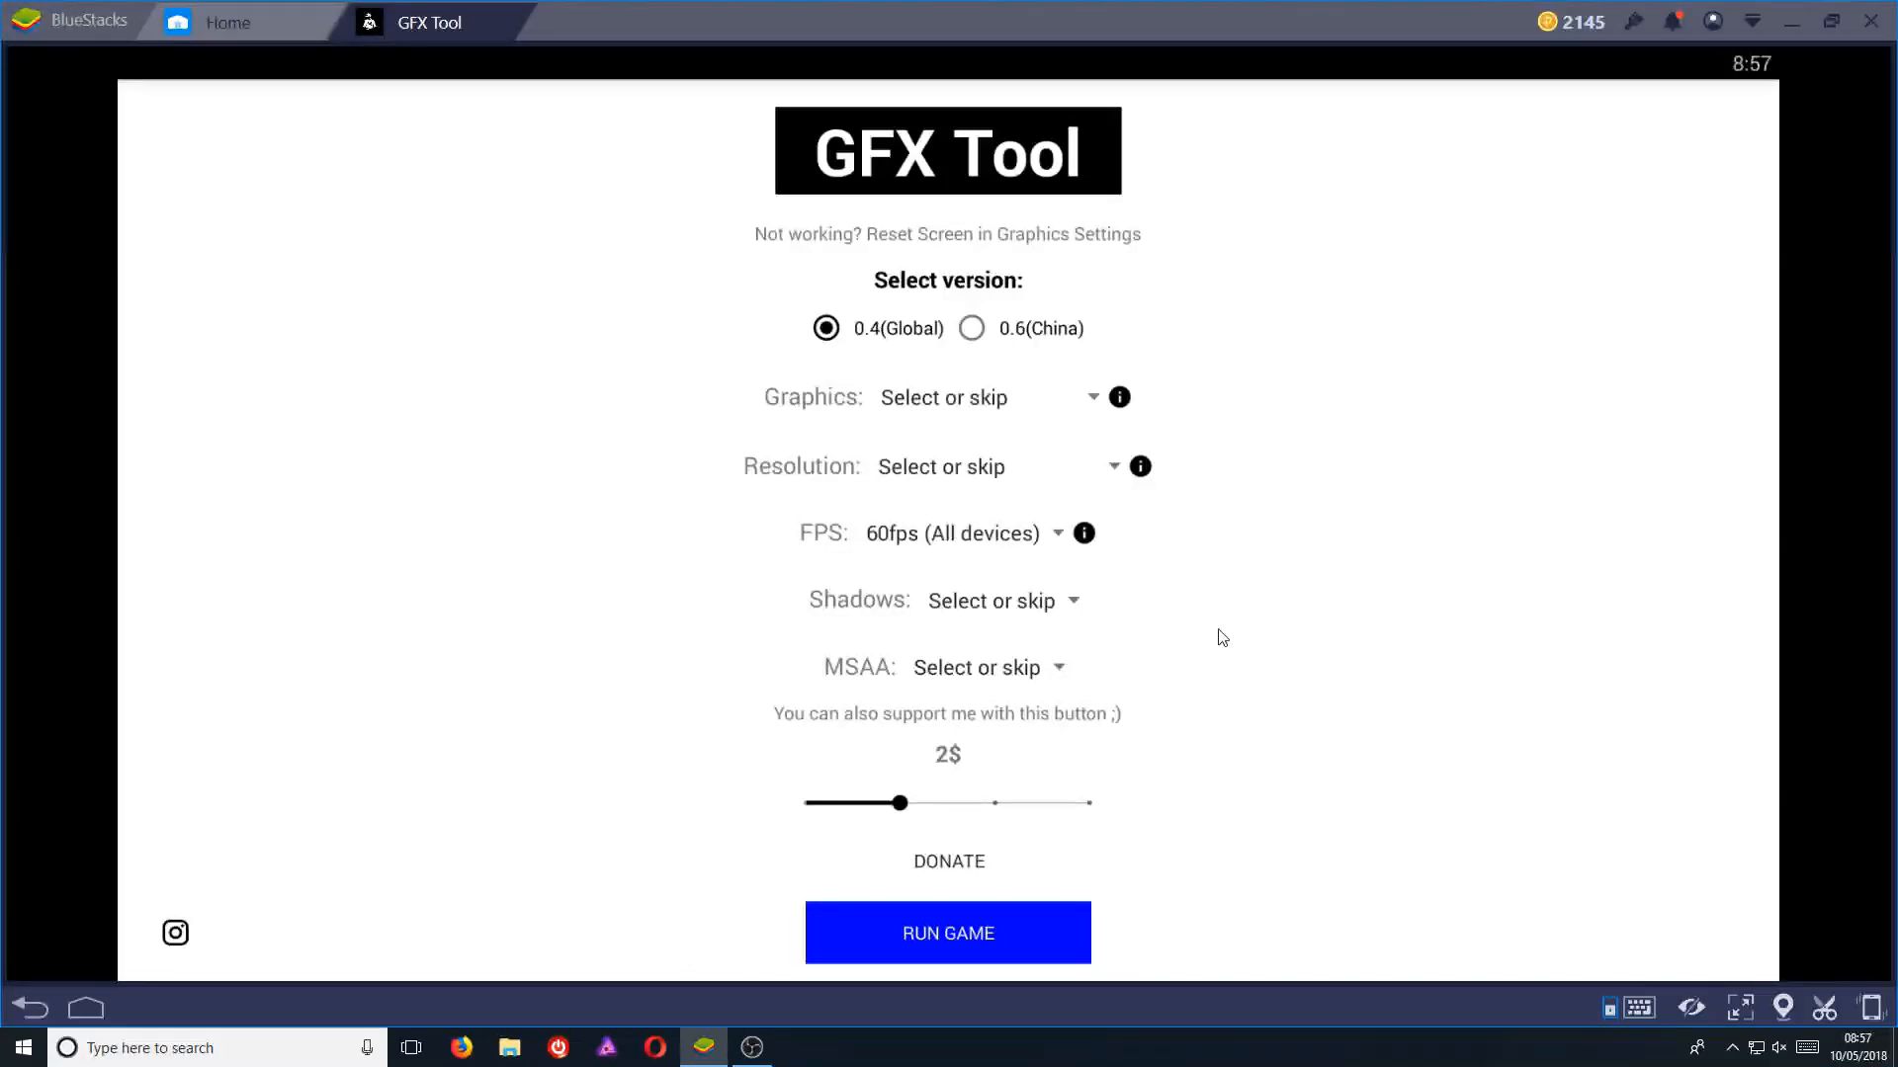
pyautogui.moveTo(575, 304)
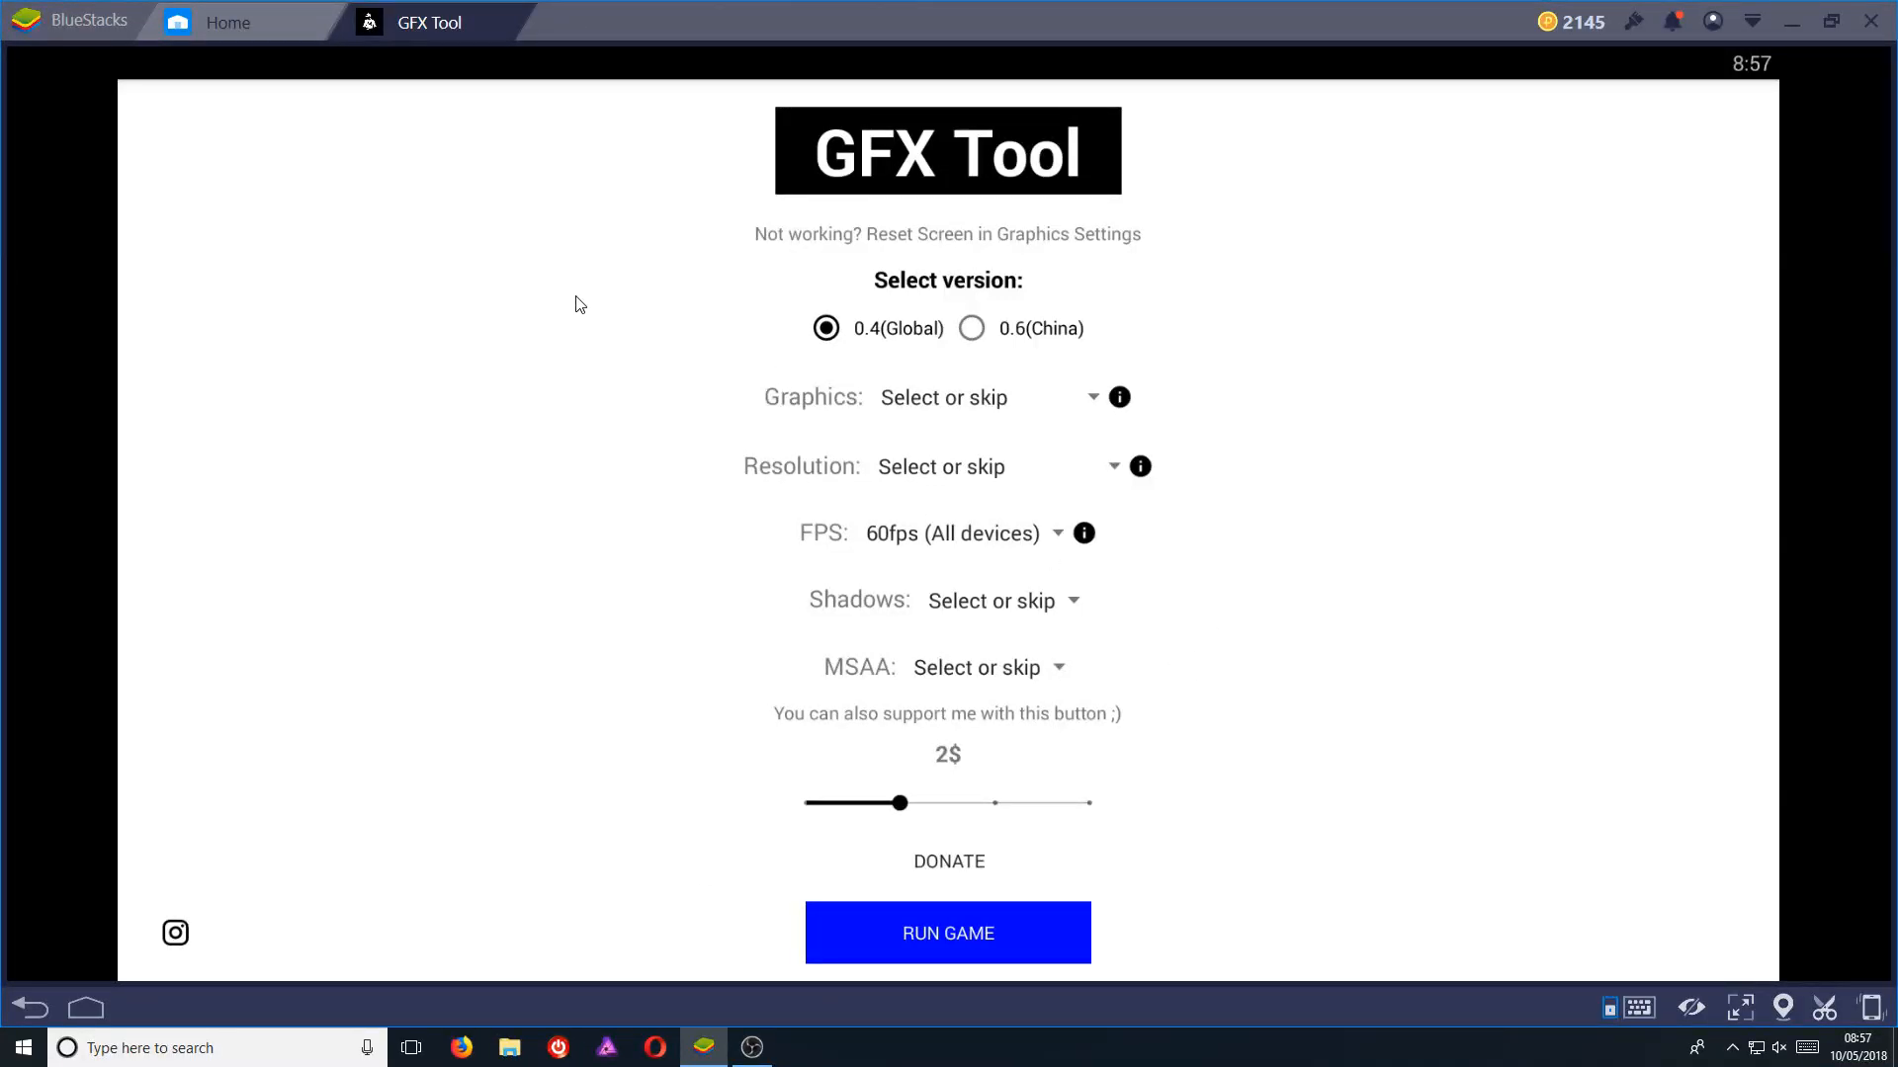
pyautogui.moveTo(521, 16)
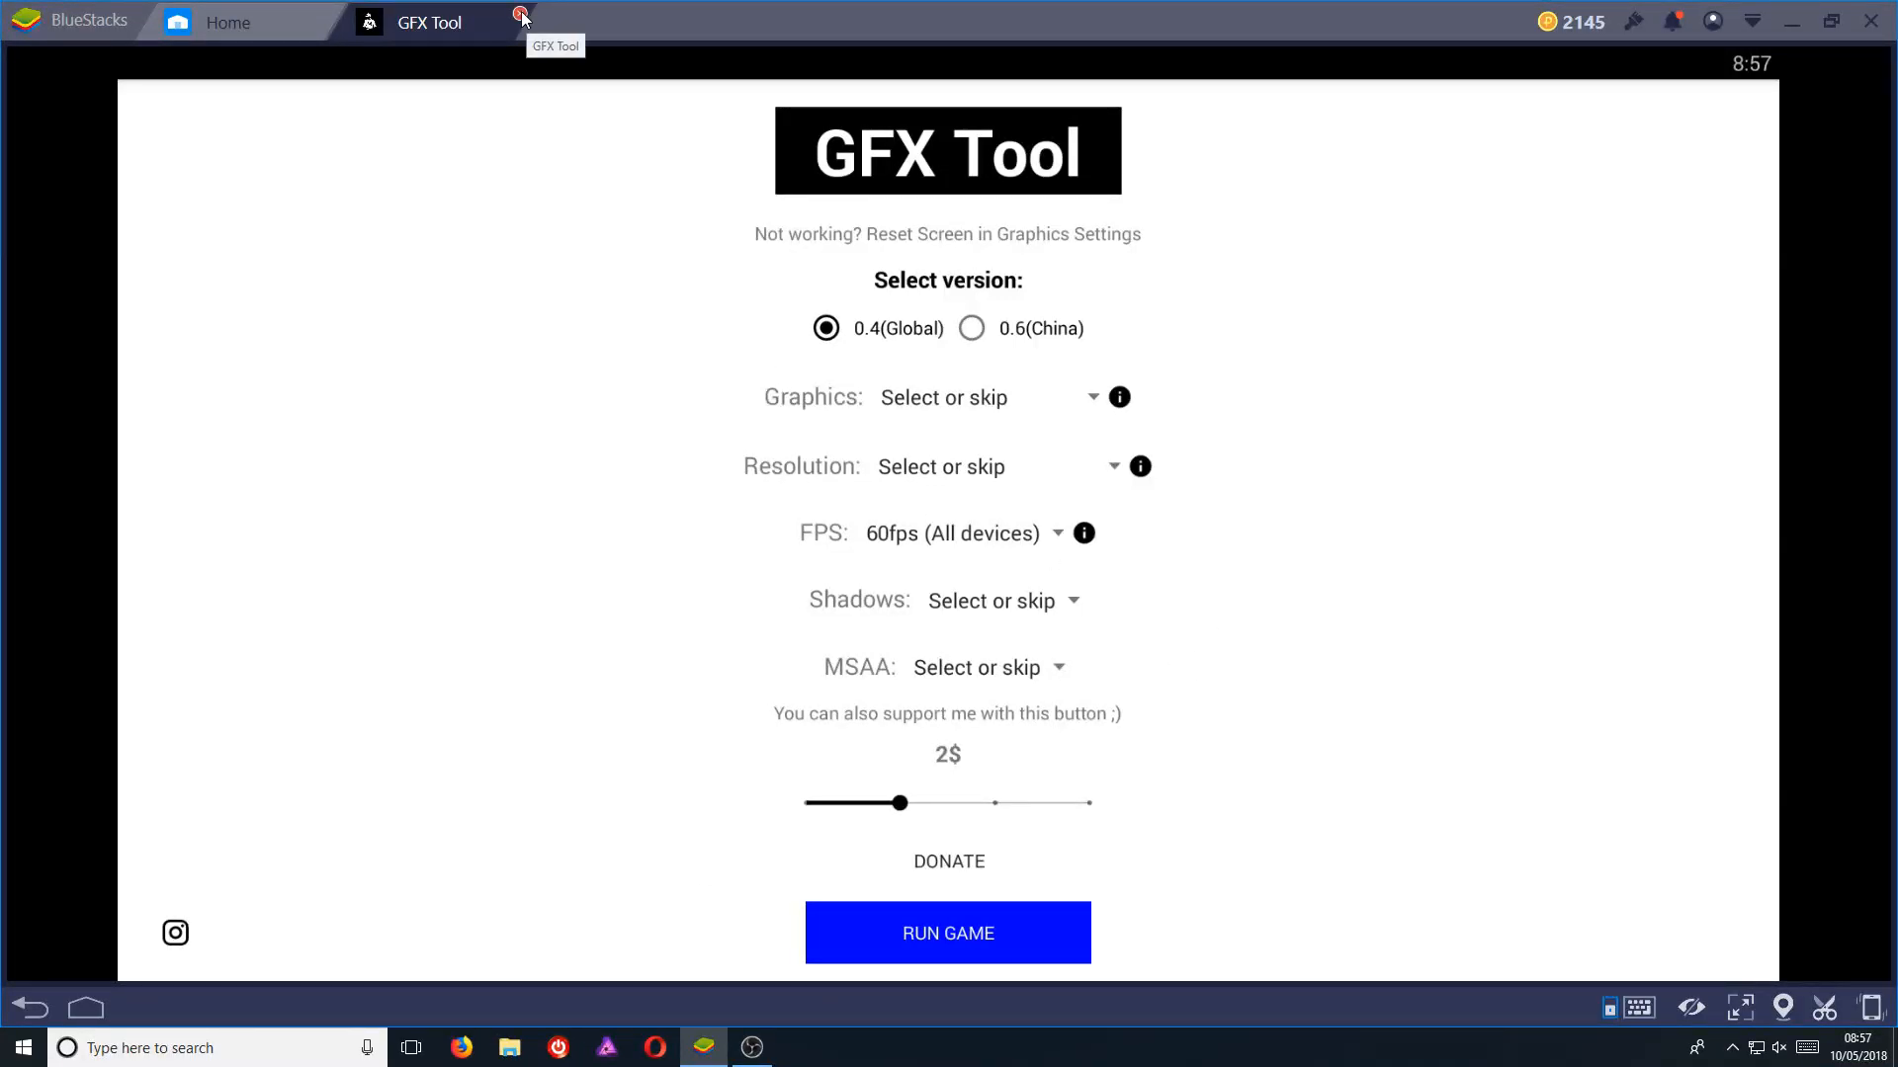
# Step: Close GFX Tool and launch PUBG Mobile into the lobby at about 55 FPS
pyautogui.click(523, 16)
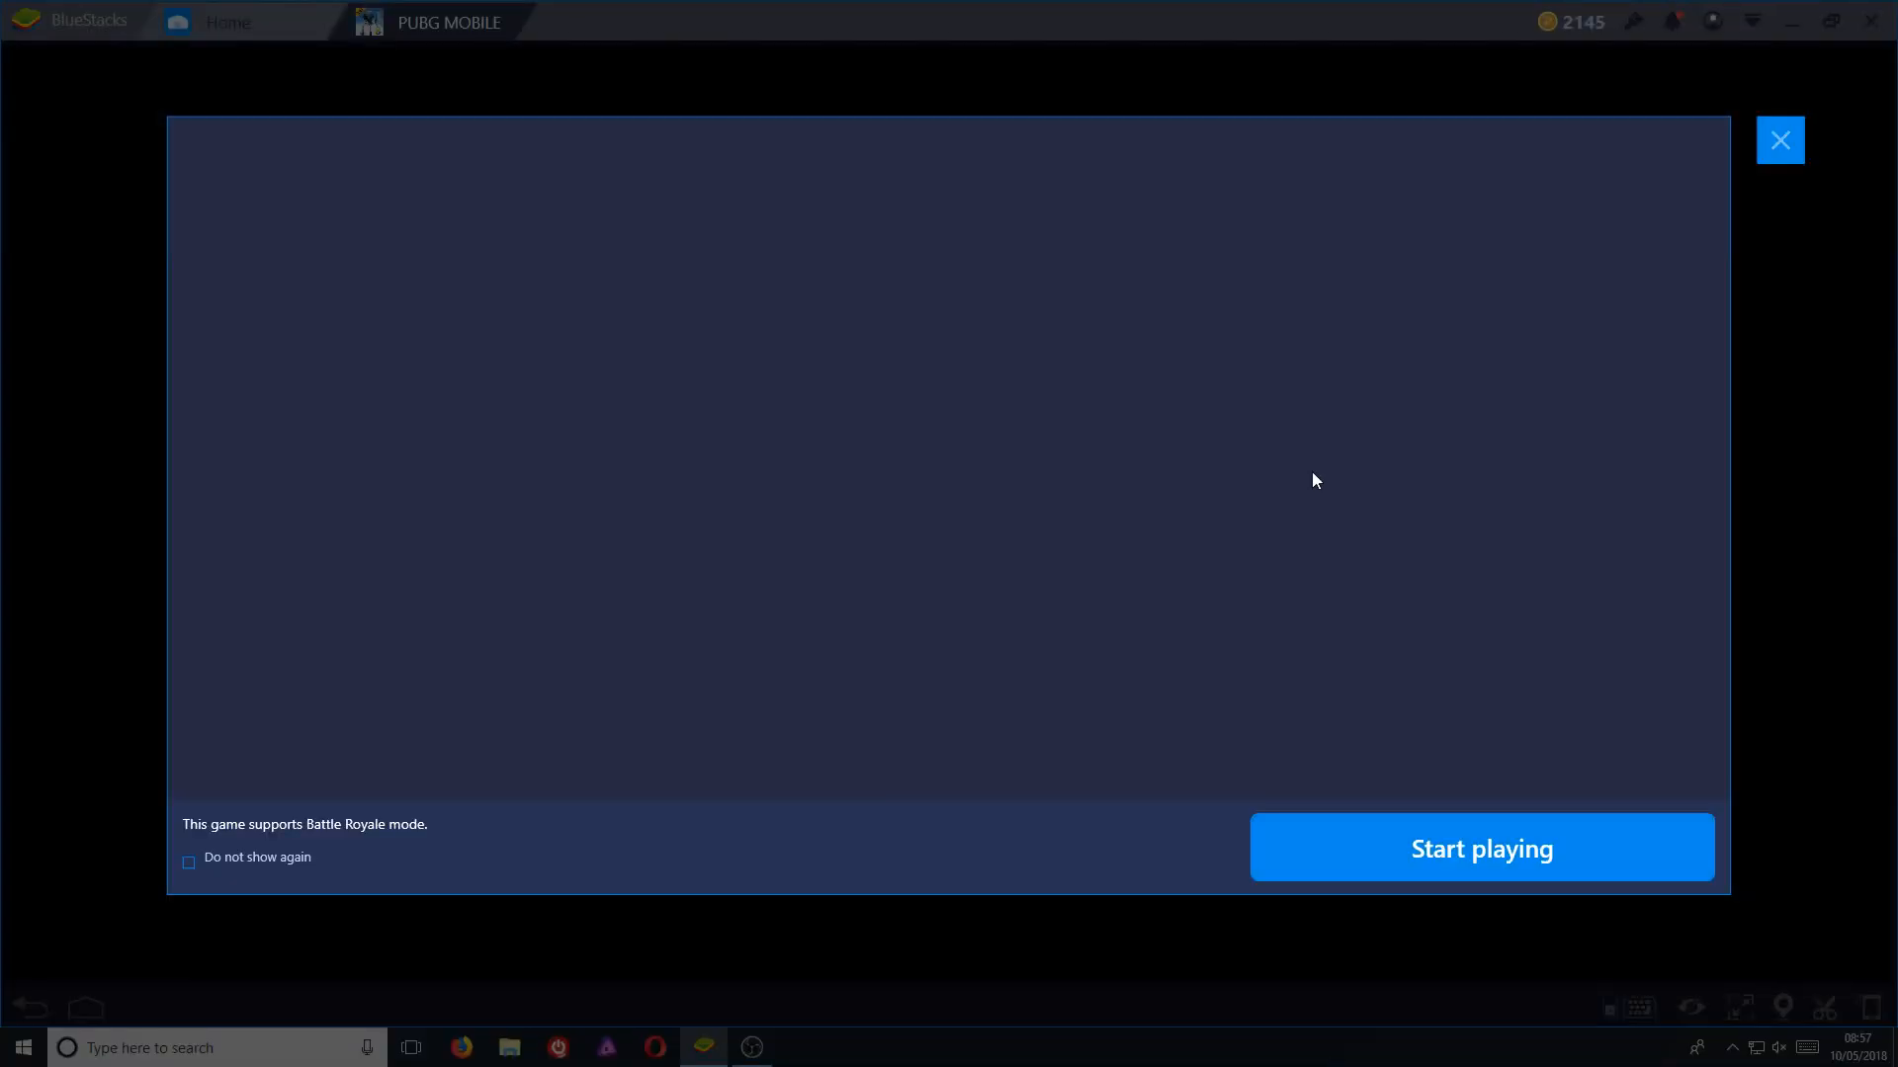
pyautogui.click(1480, 847)
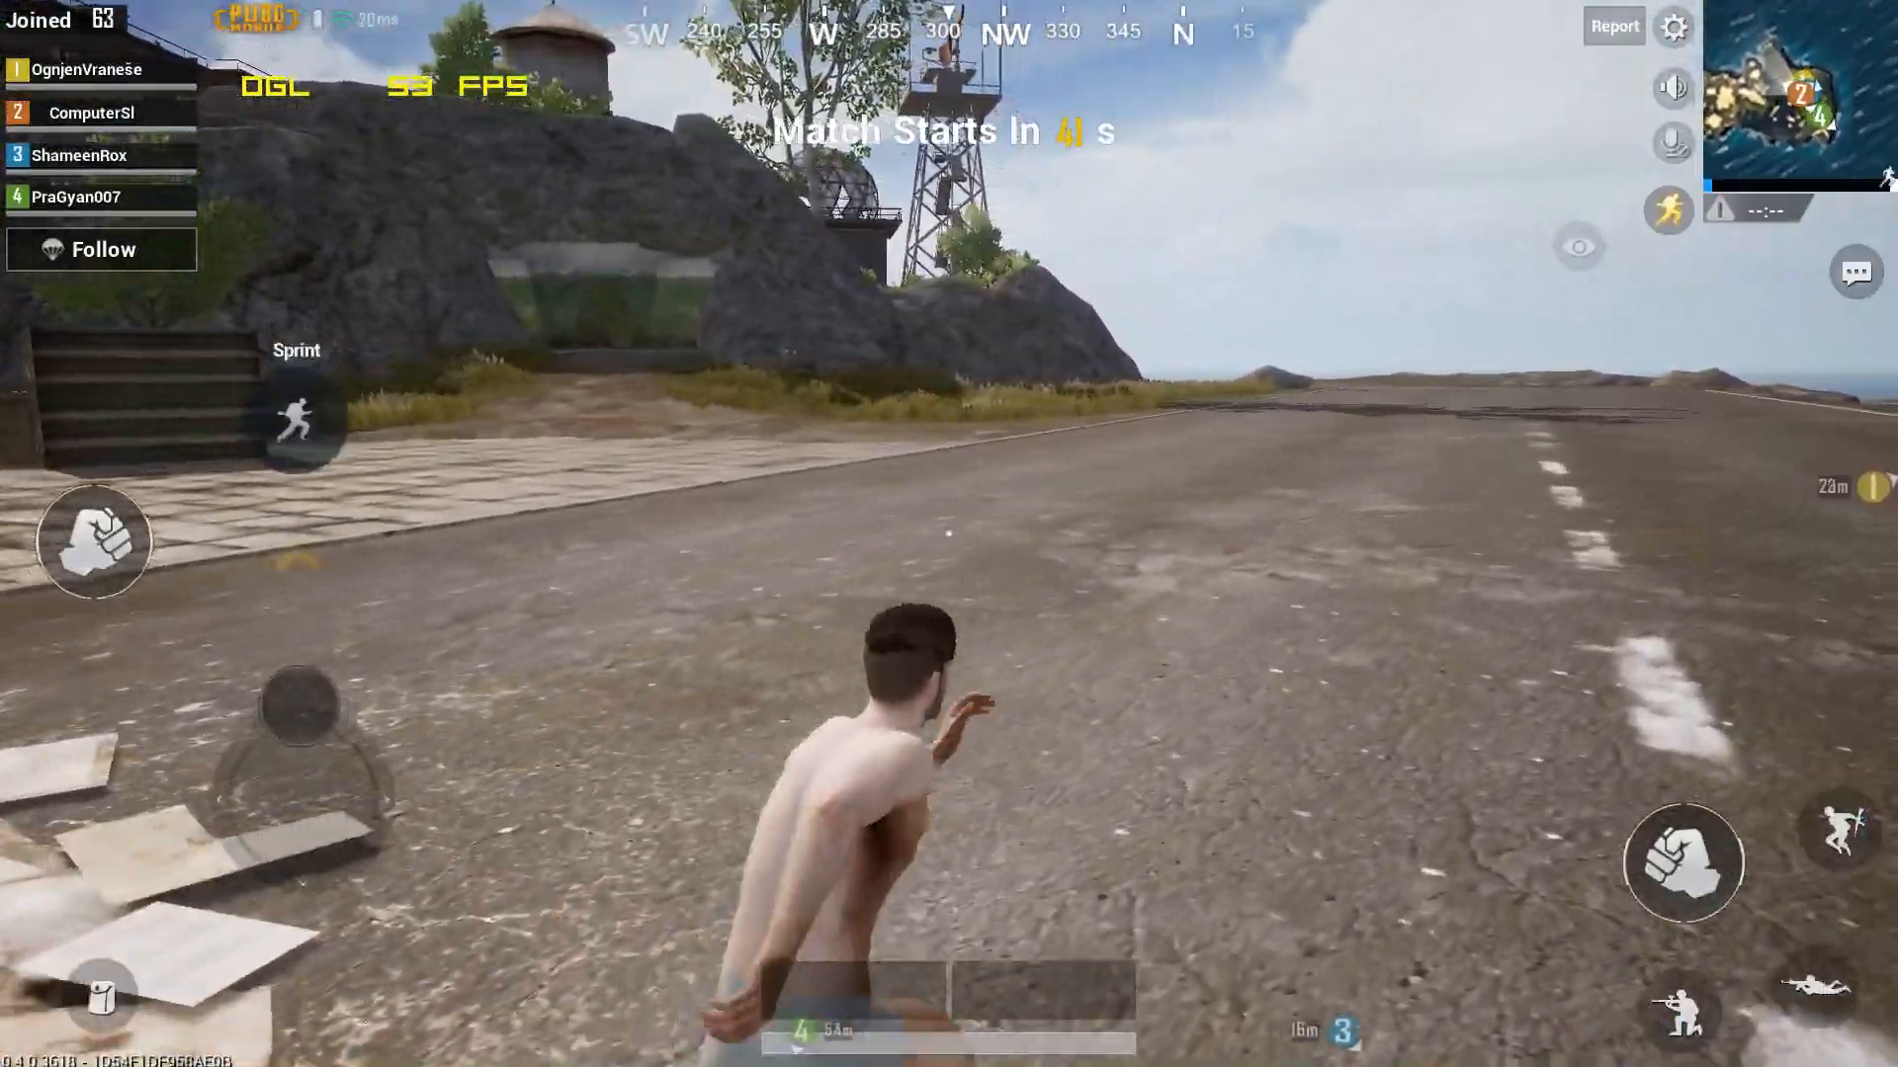
pyautogui.click(296, 424)
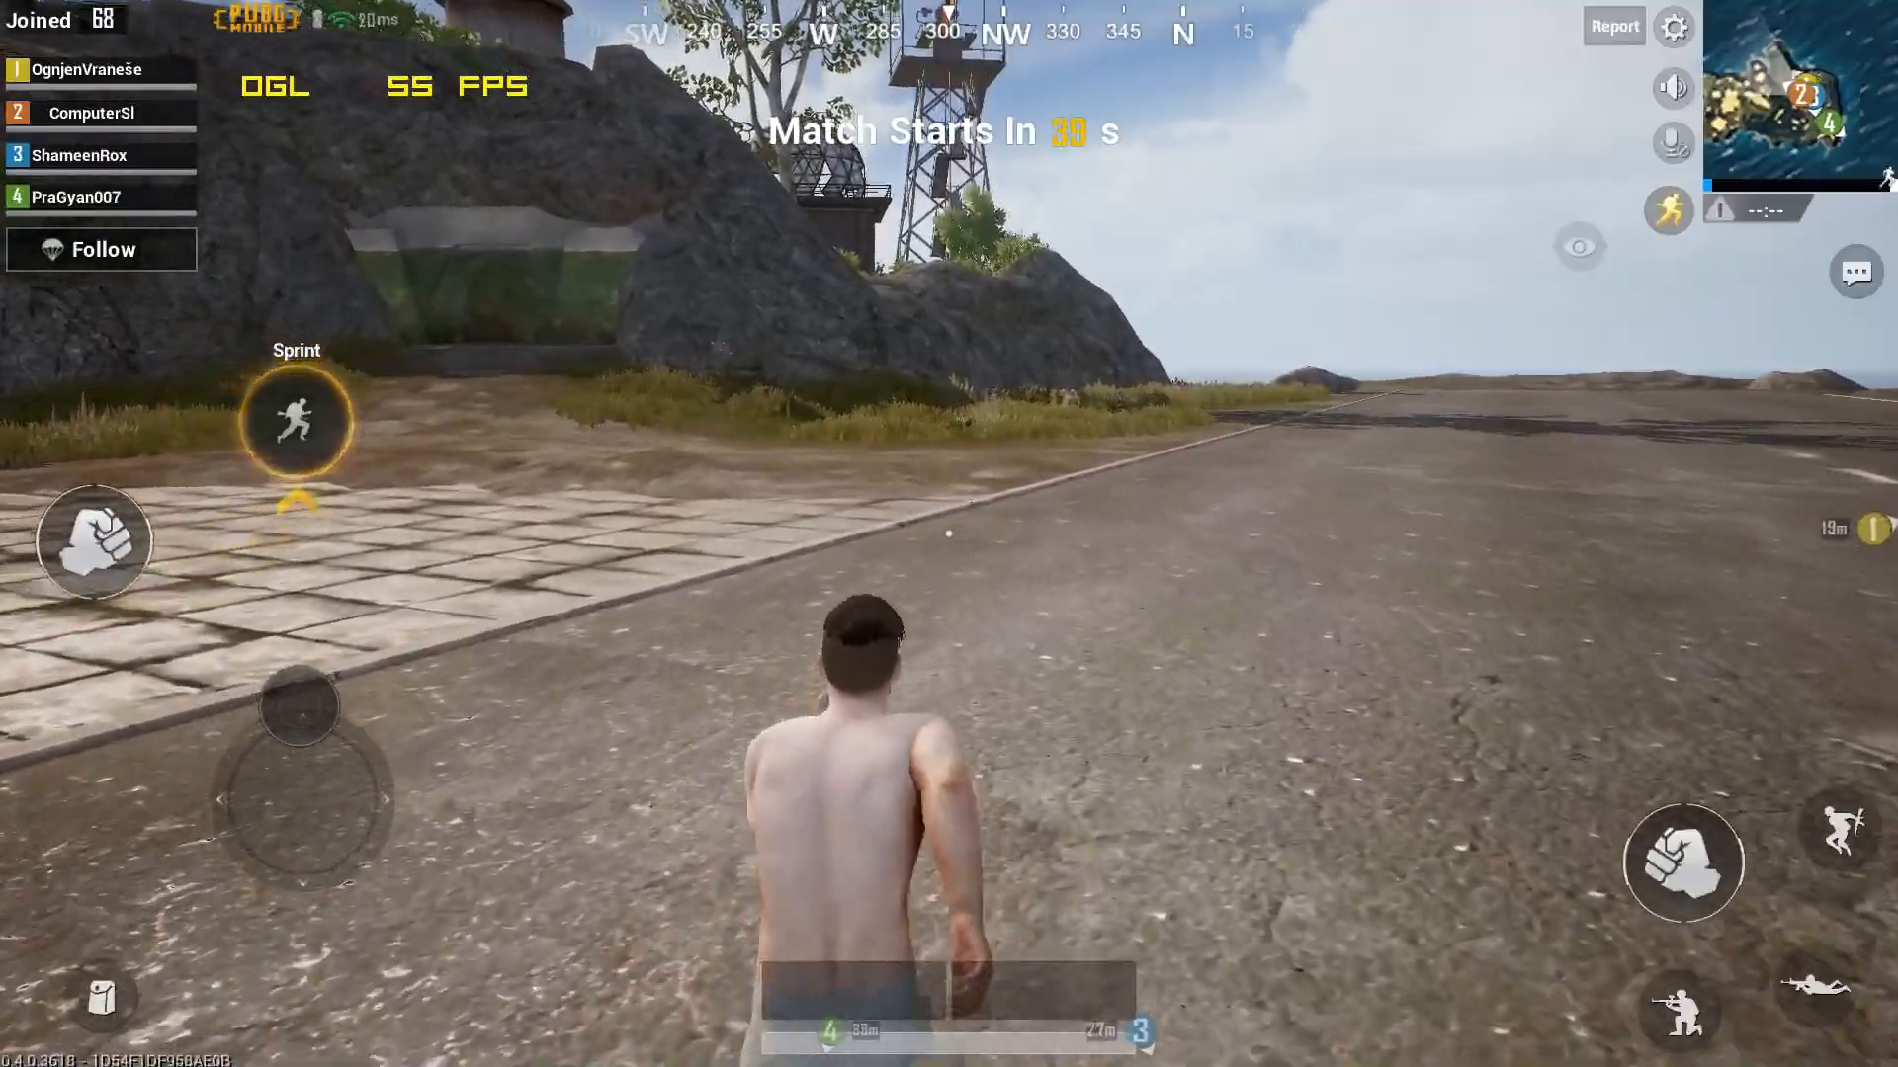